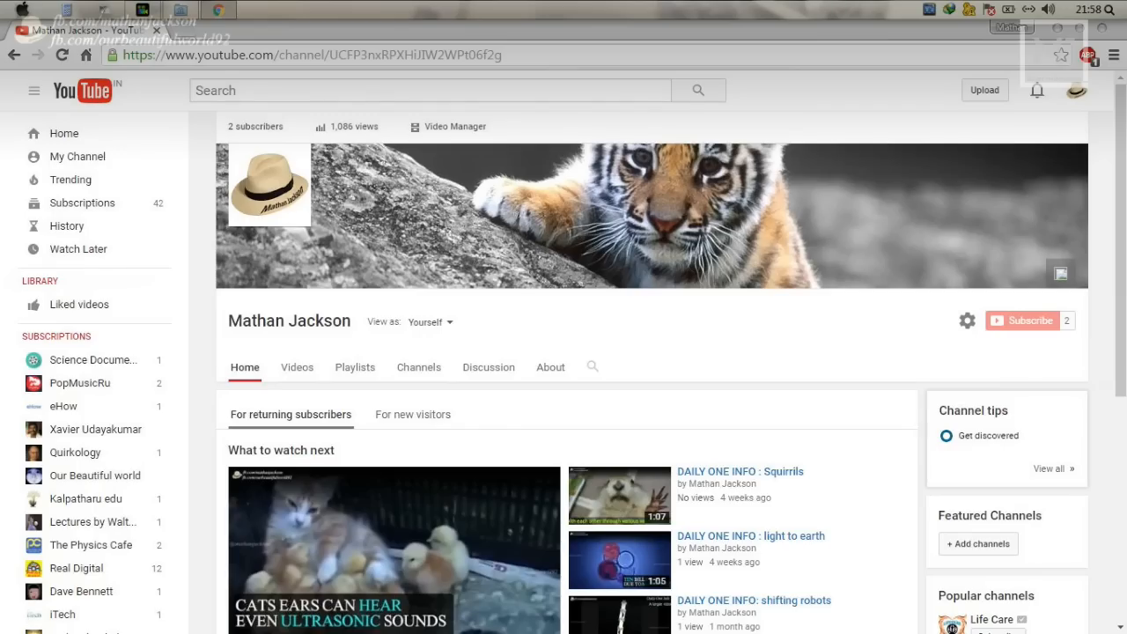
Step: Start the UV Tauc Plot Origin tutorial video and minimize the browser to the desktop
left_click(246, 29)
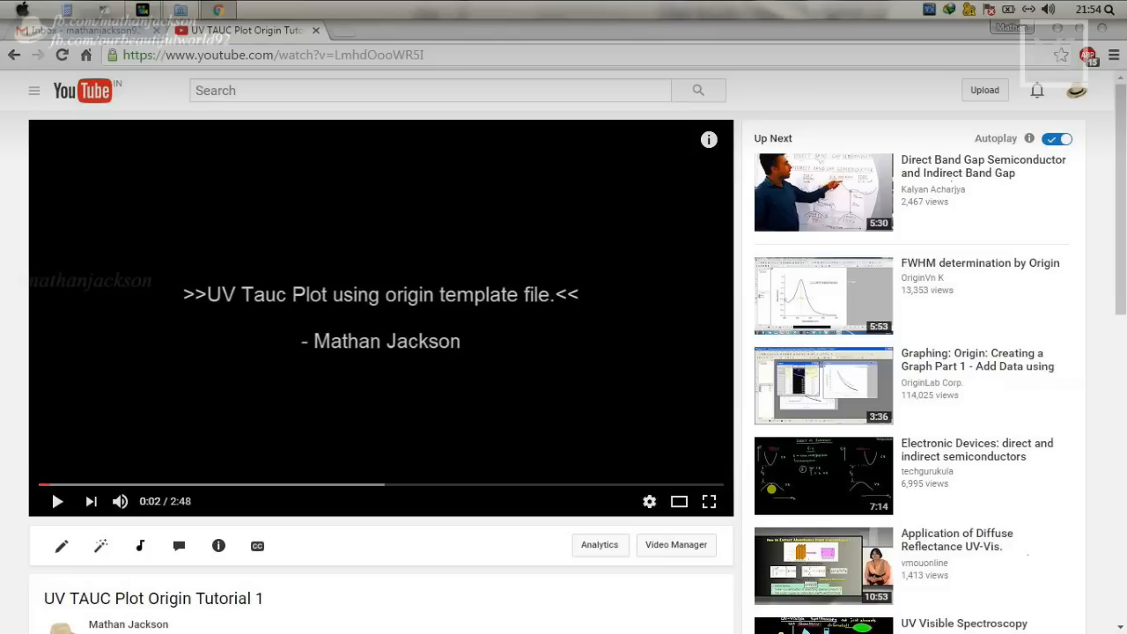
left_click(88, 30)
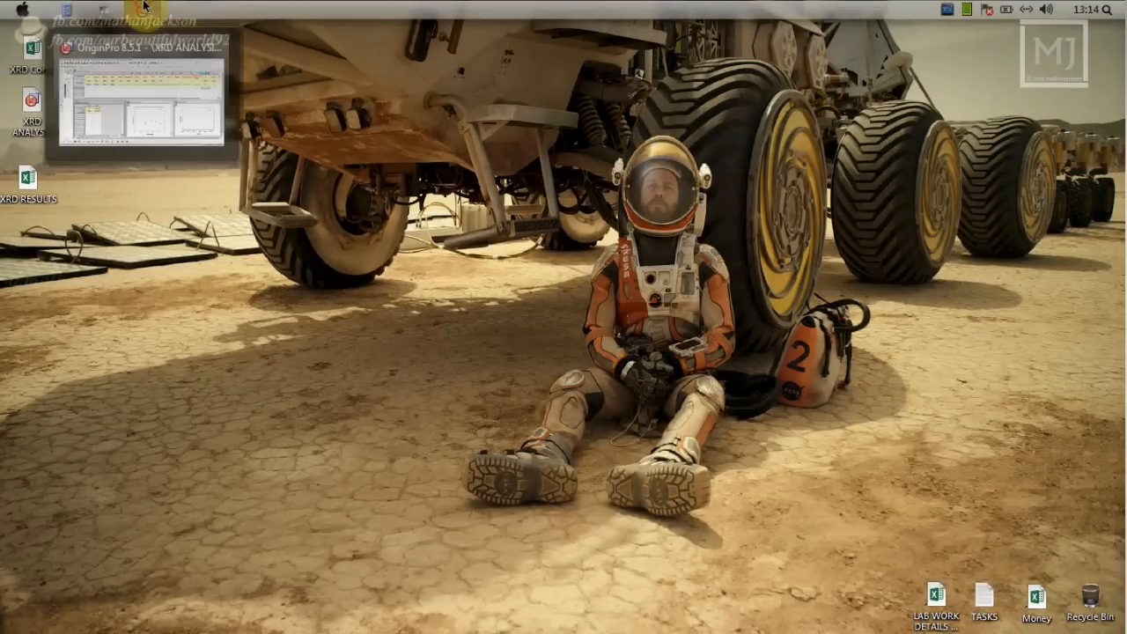
Step: Restore the XRD ANALYSIS project and bring up the template's Manual notes from Project Explorer
left_click(145, 51)
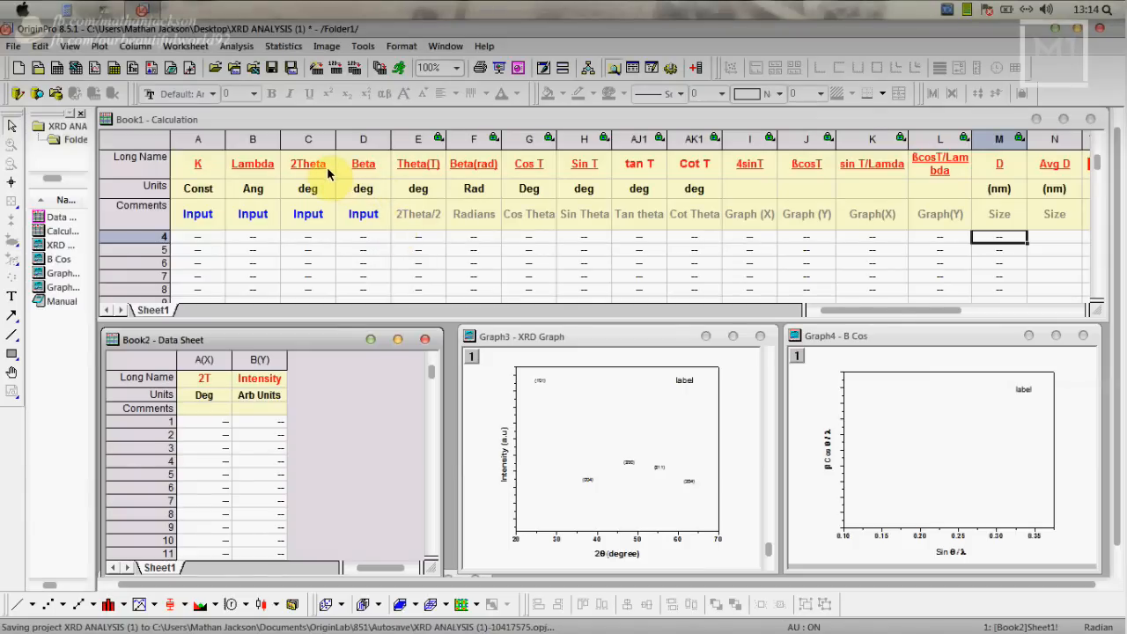
mouse_move(296, 121)
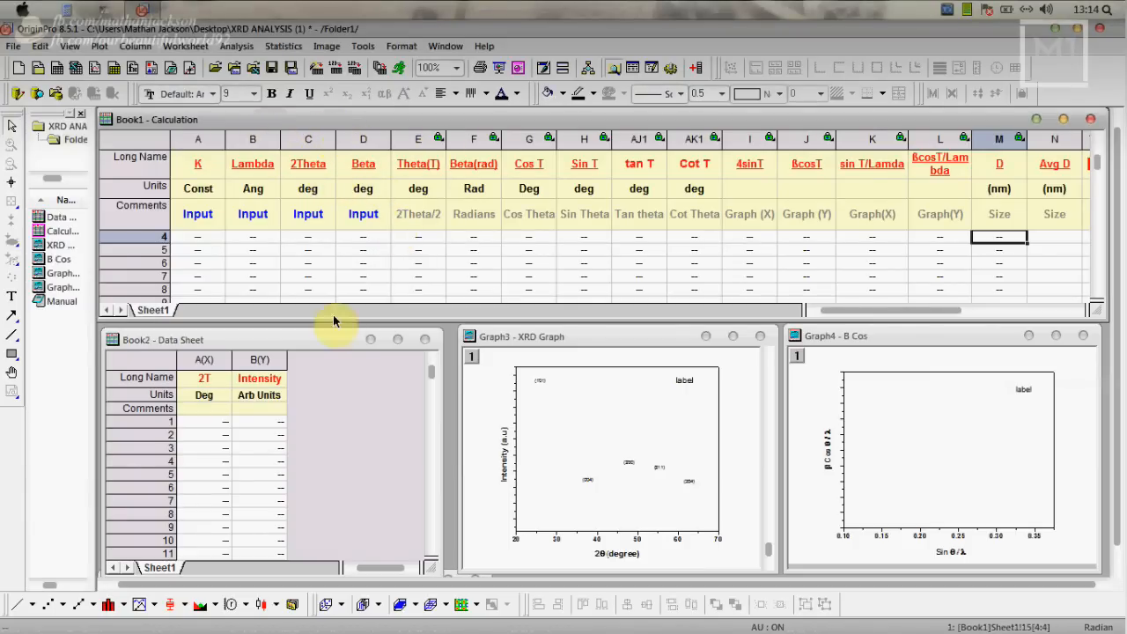
left_click(259, 359)
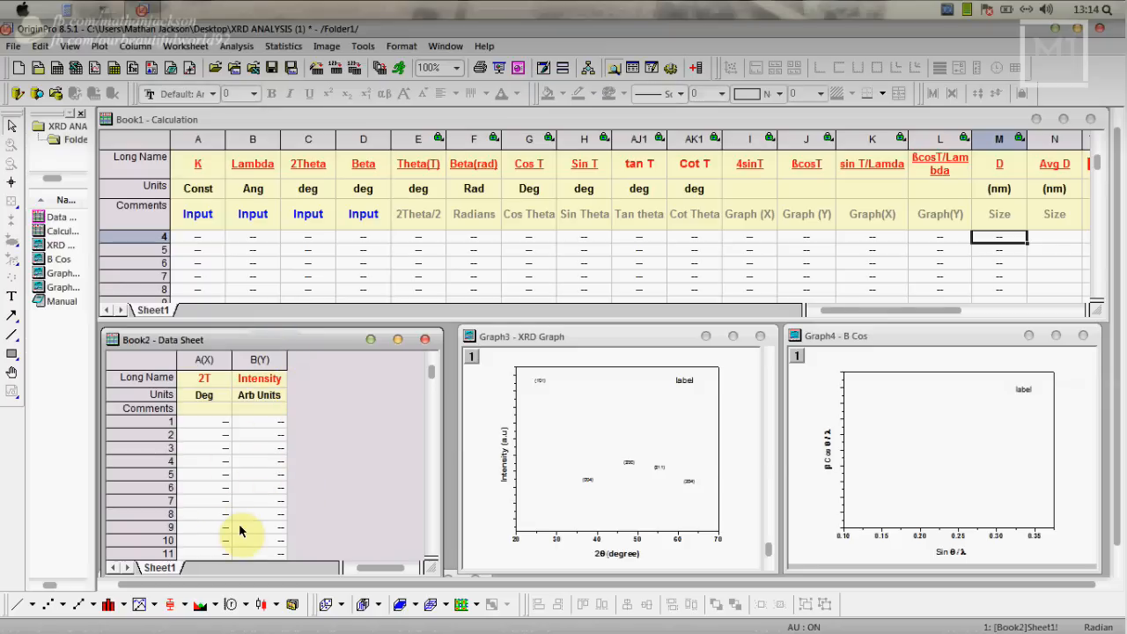
mouse_move(595, 394)
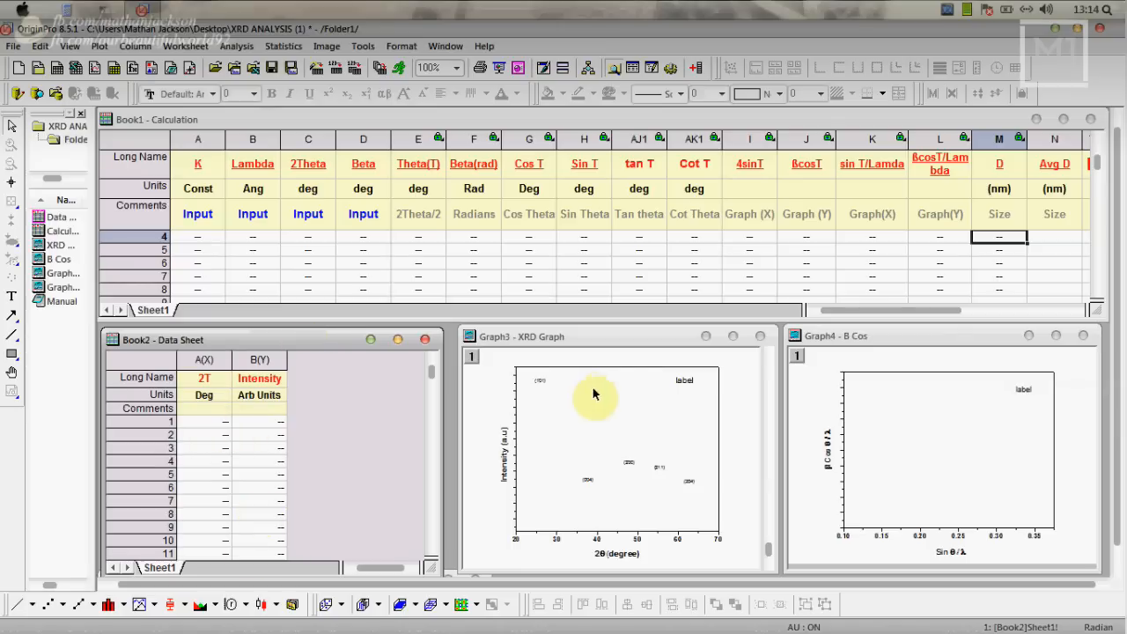
mouse_move(931, 416)
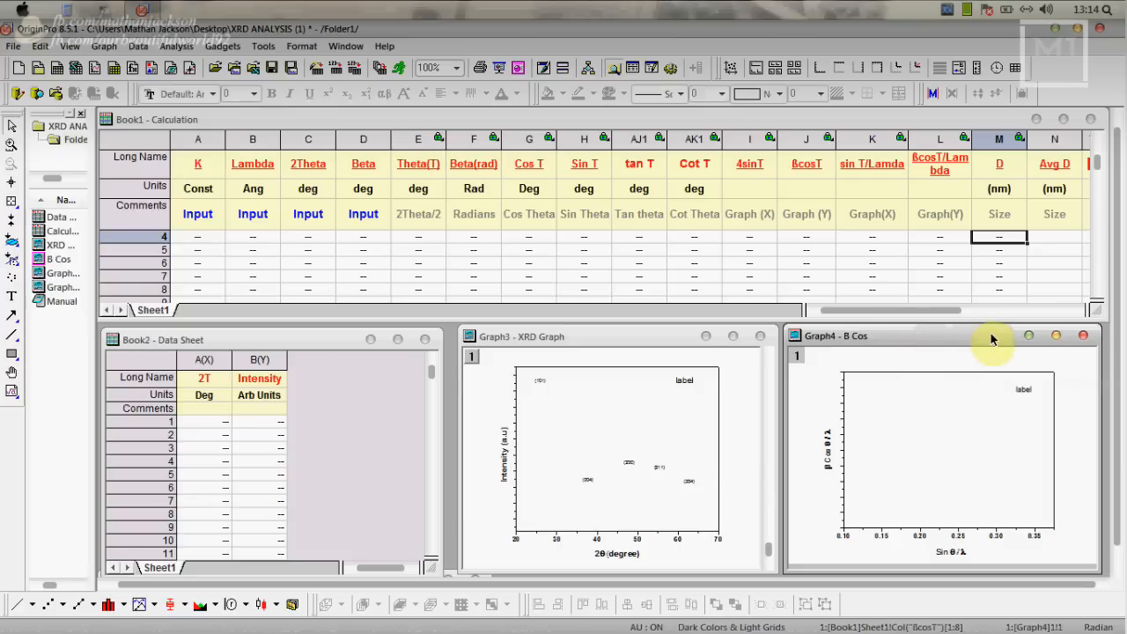
mouse_move(92, 229)
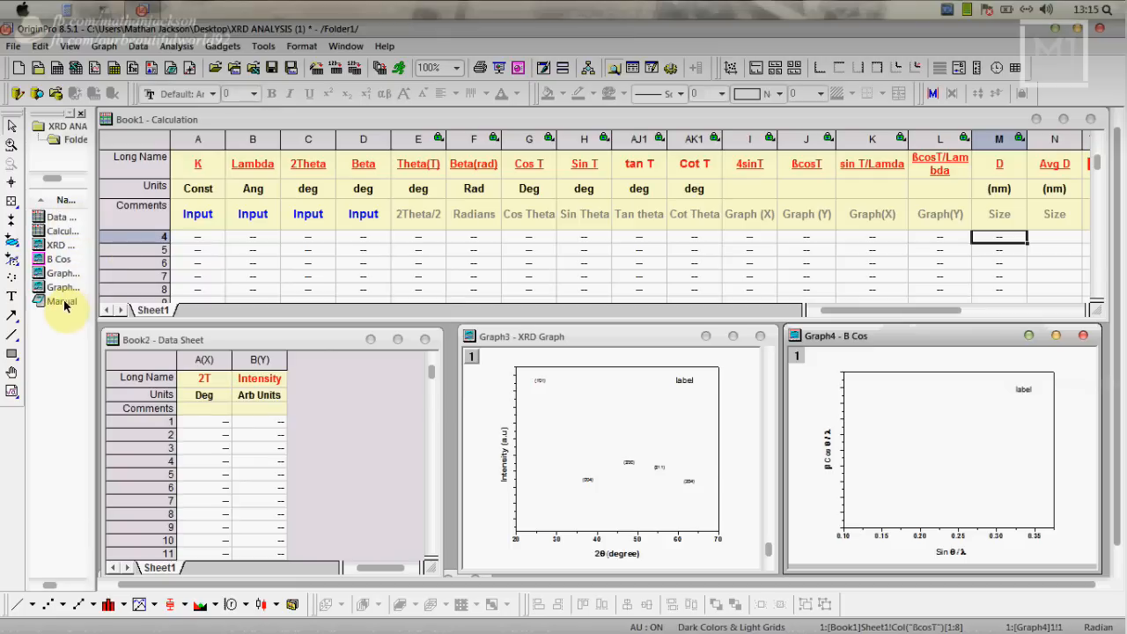
left_click(60, 301)
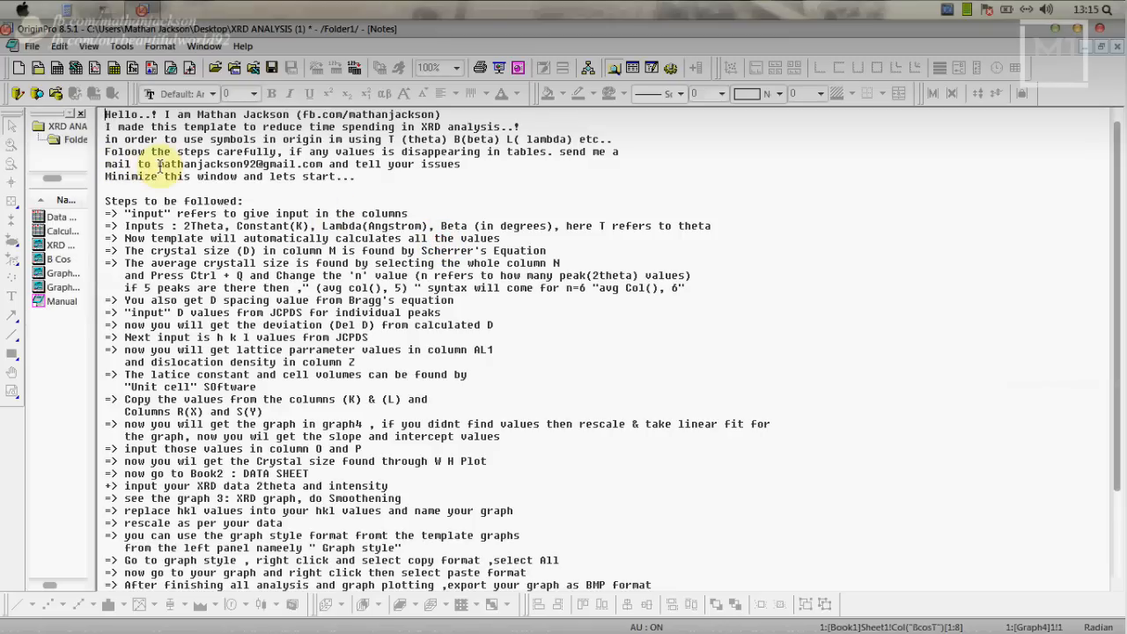
Step: Put the instruction notes away so the Book1 Calculation workbook fills the workspace
double_click(203, 163)
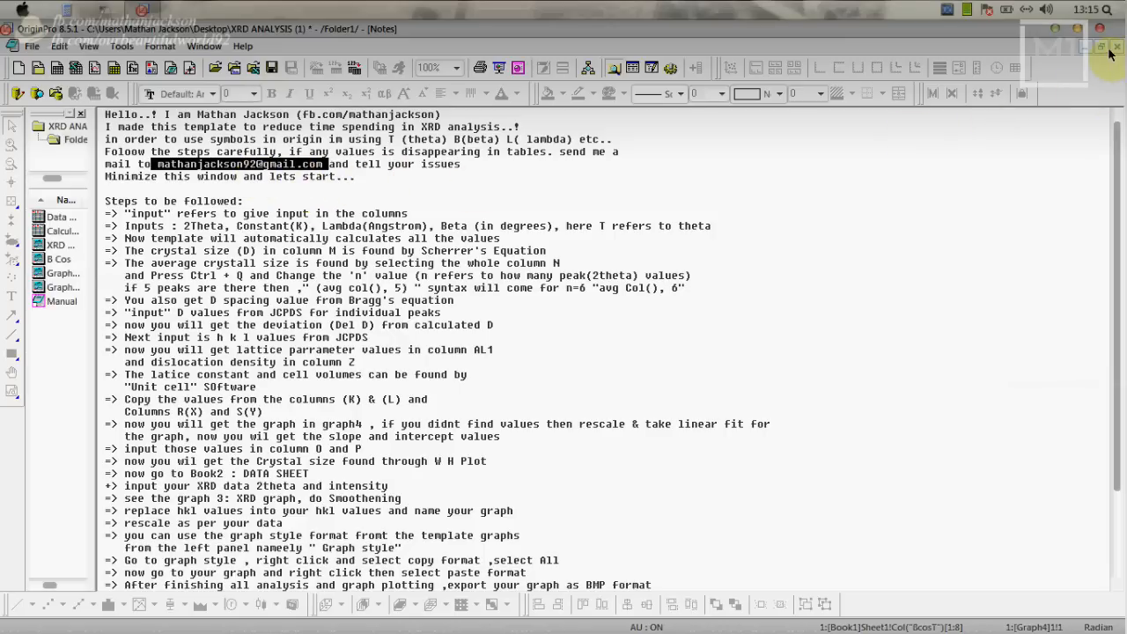
mouse_move(1109, 52)
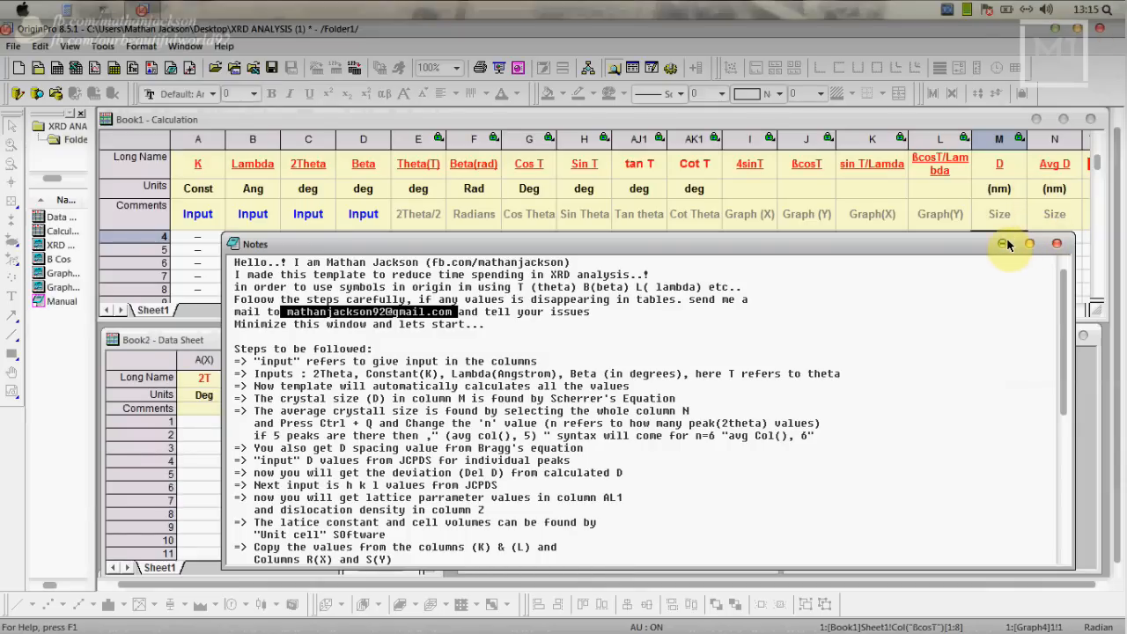
left_click(1057, 243)
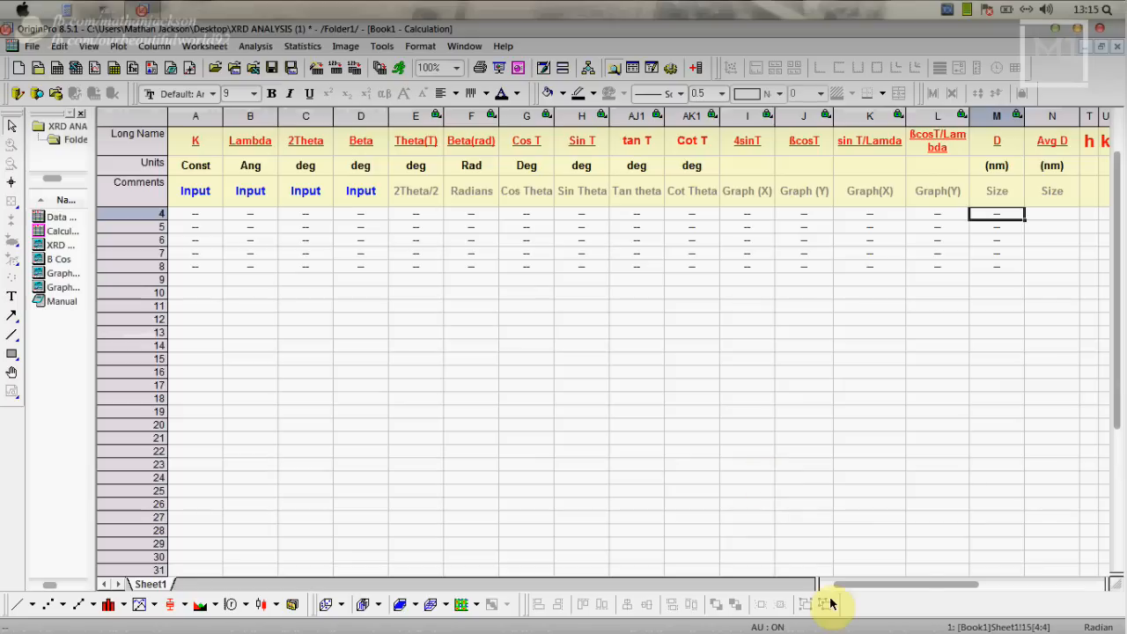
scroll("right", 3)
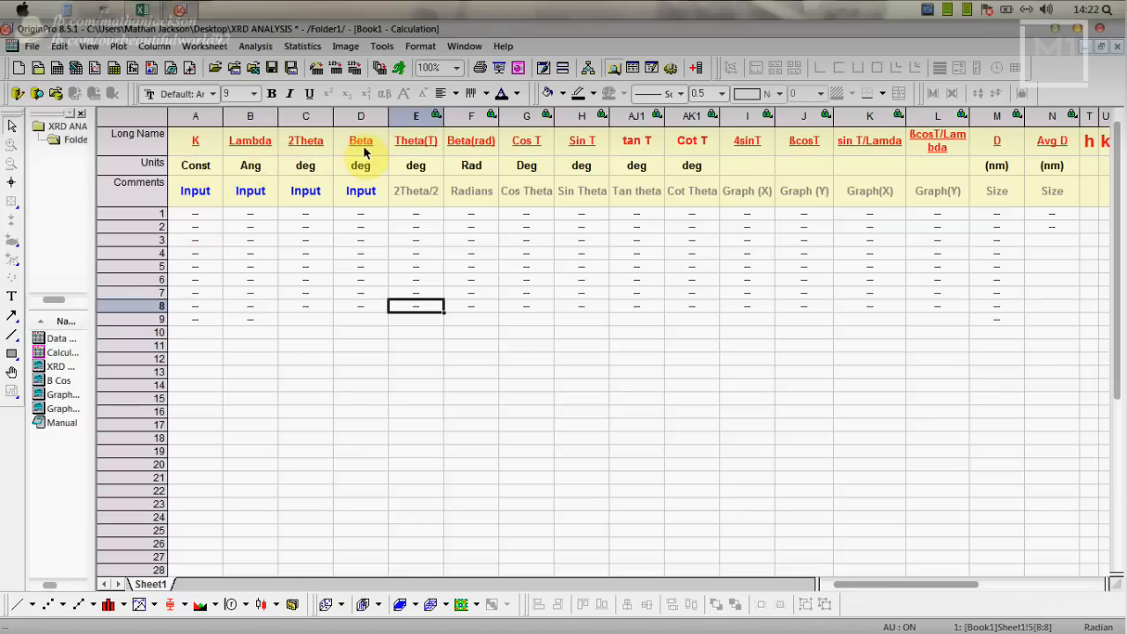
mouse_move(417, 247)
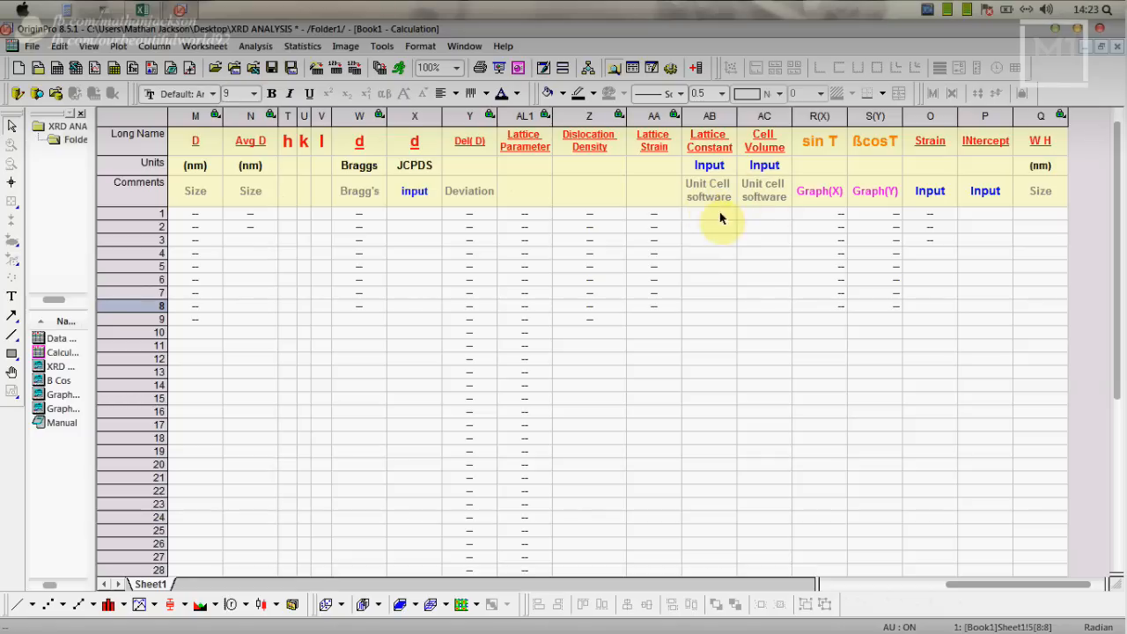
mouse_move(947, 208)
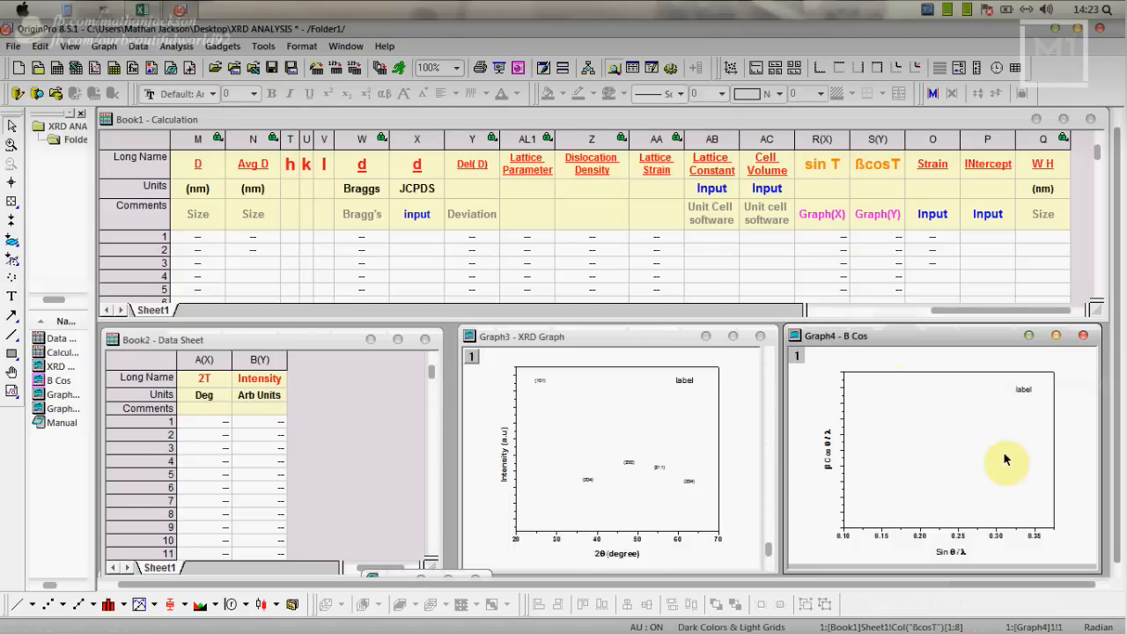
mouse_move(944, 507)
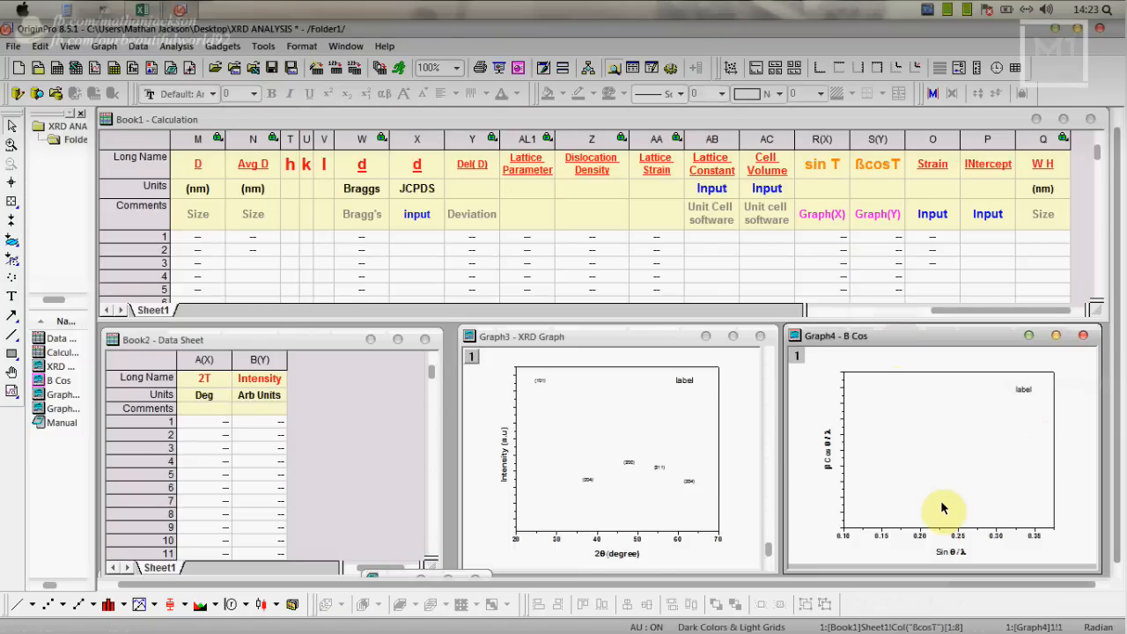
mouse_move(994, 414)
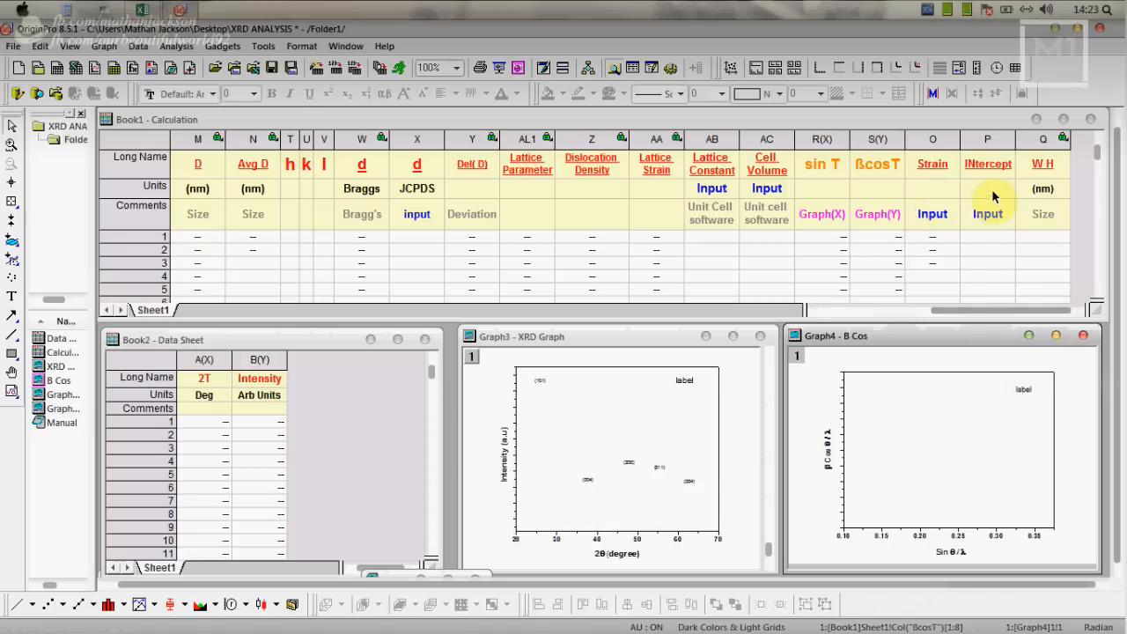
mouse_move(1071, 255)
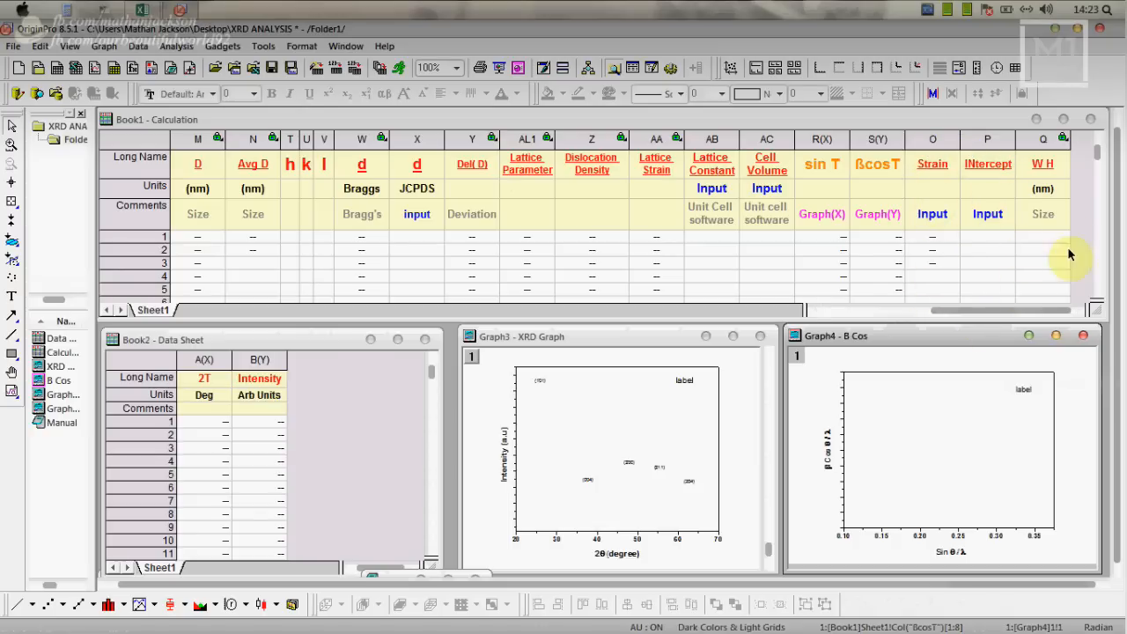
mouse_move(1048, 303)
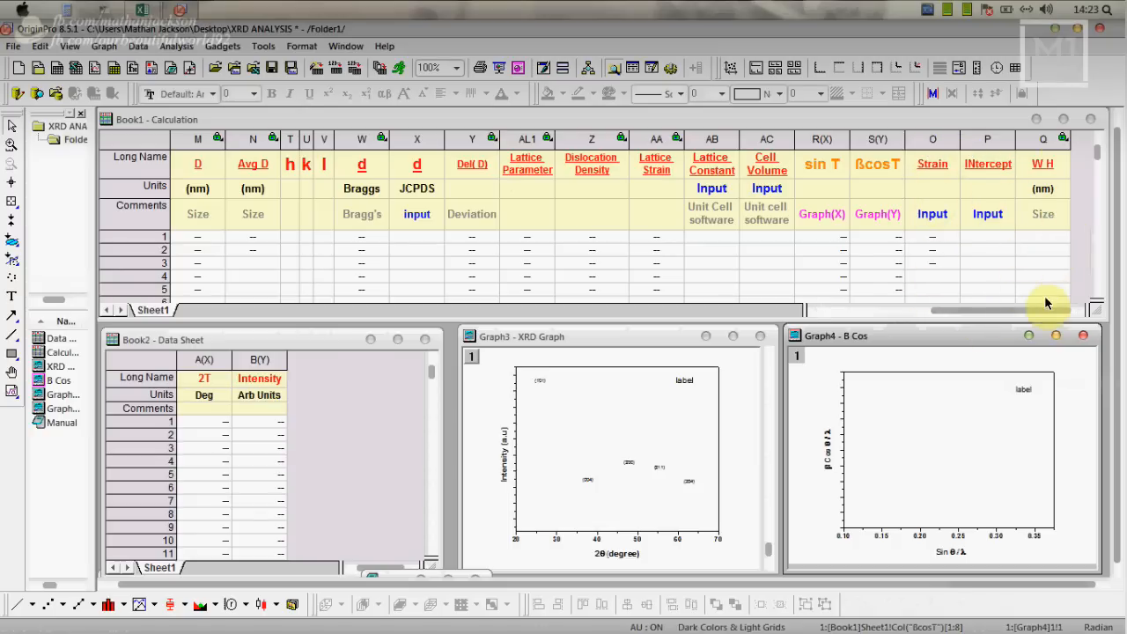
scroll("left", 3)
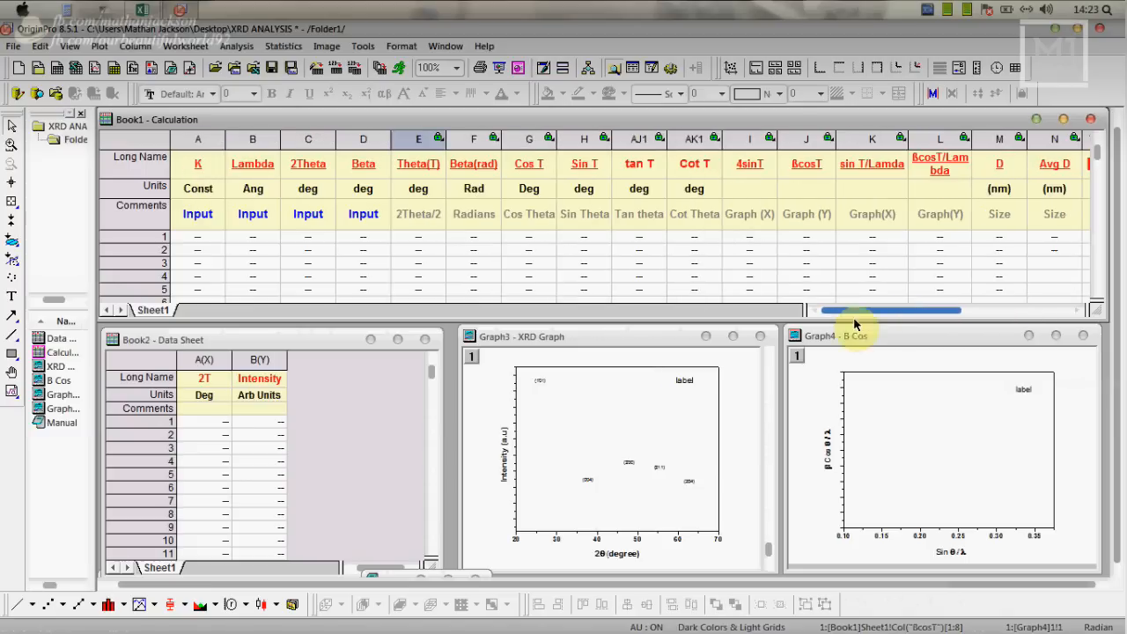
scroll("right", 3)
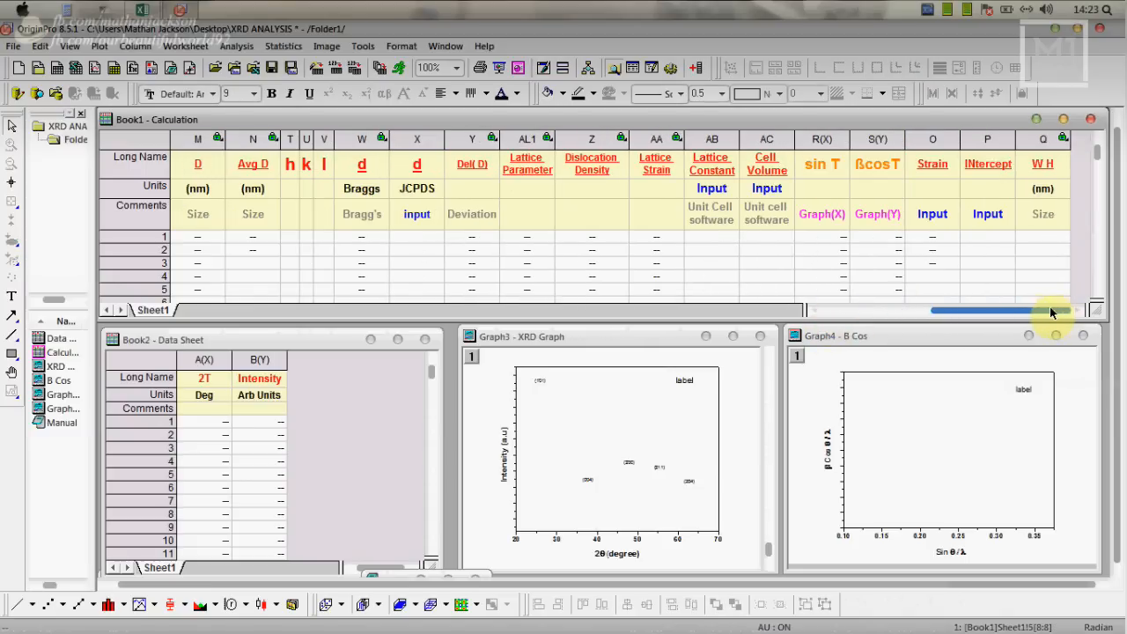
scroll("left", 3)
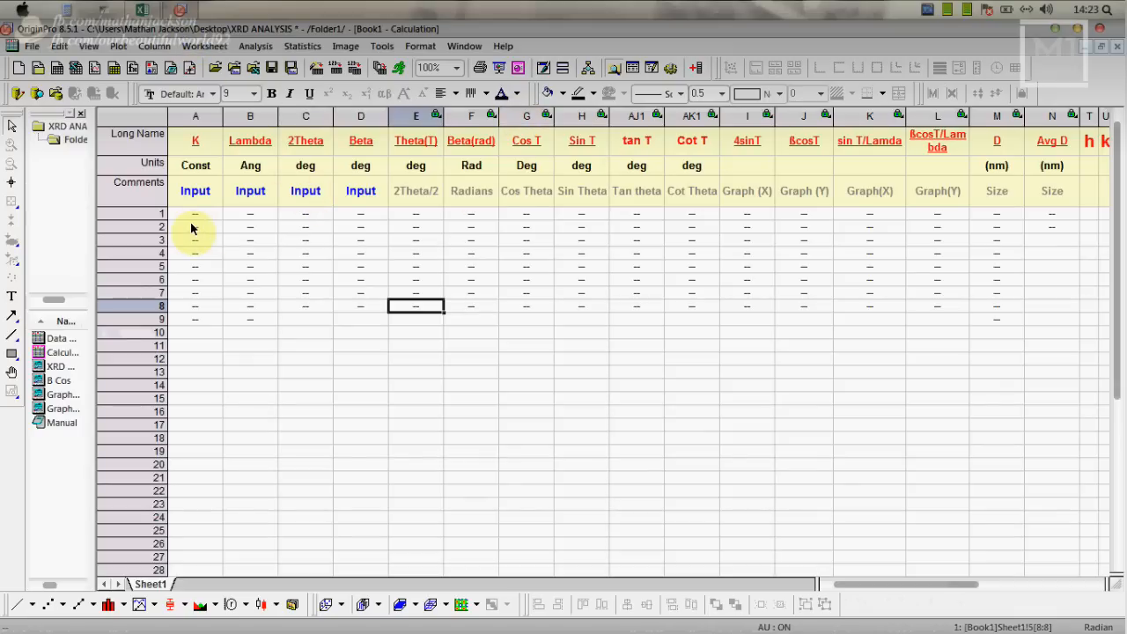
Step: Enter K = 0.9 and Lambda = 1.5 and fill them down the first five rows of the Calculation sheet
left_click(196, 213)
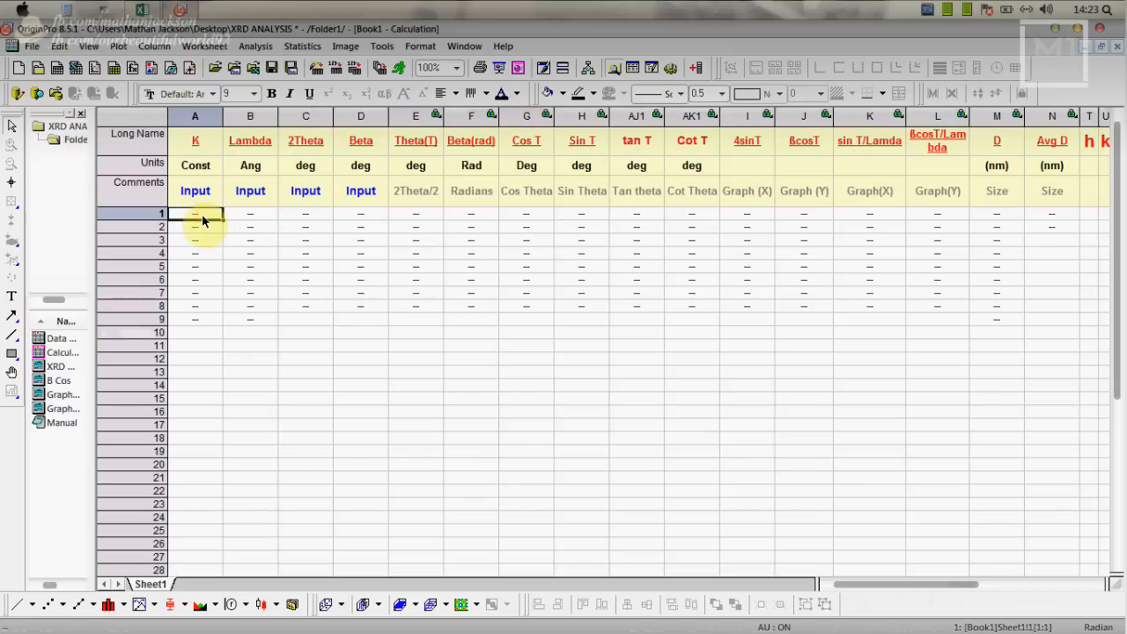
type("0.")
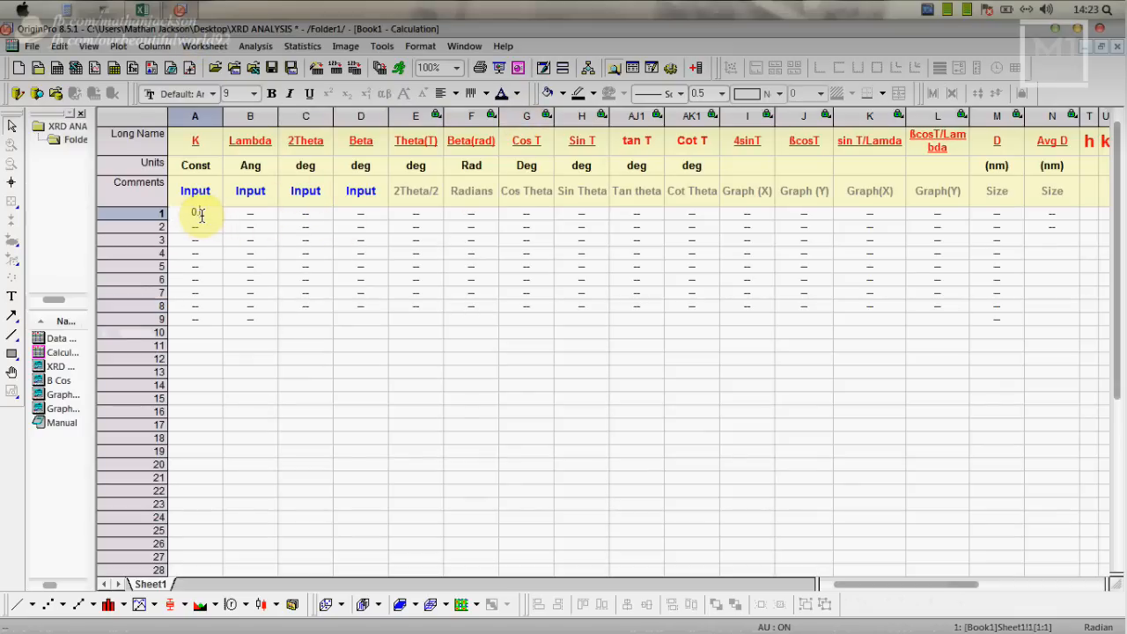
type("0.9")
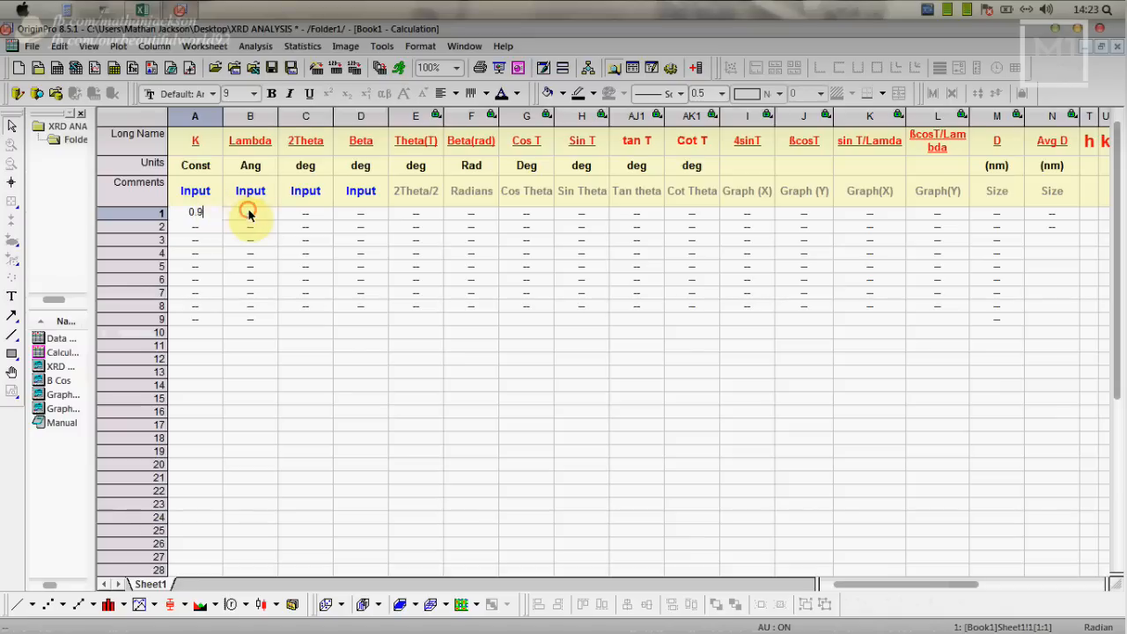
left_click(250, 211)
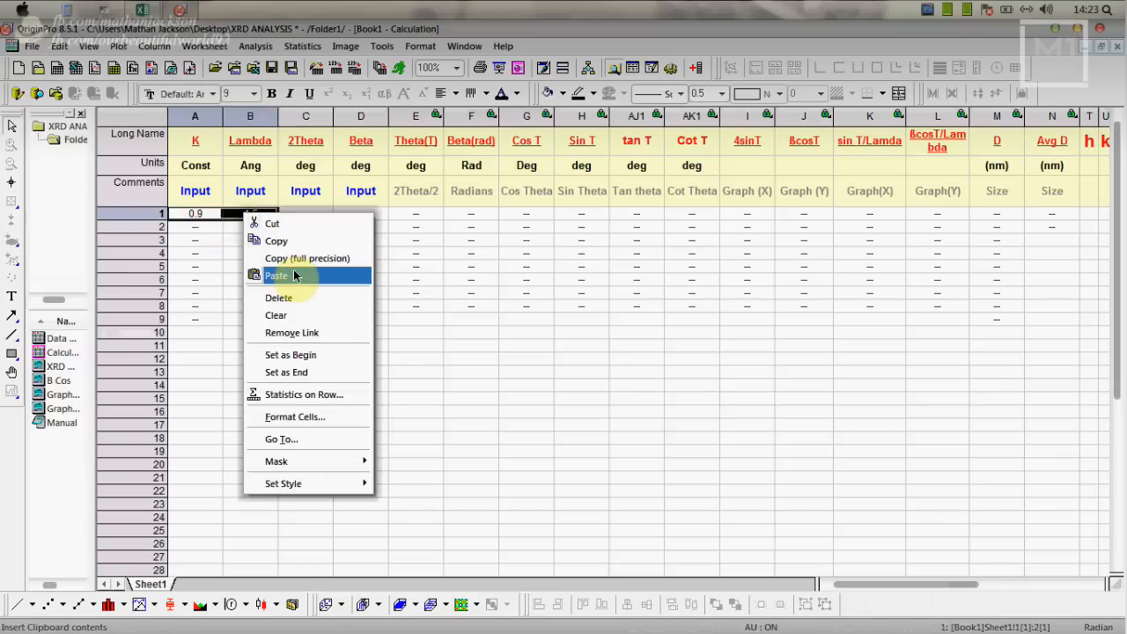
left_click(277, 274)
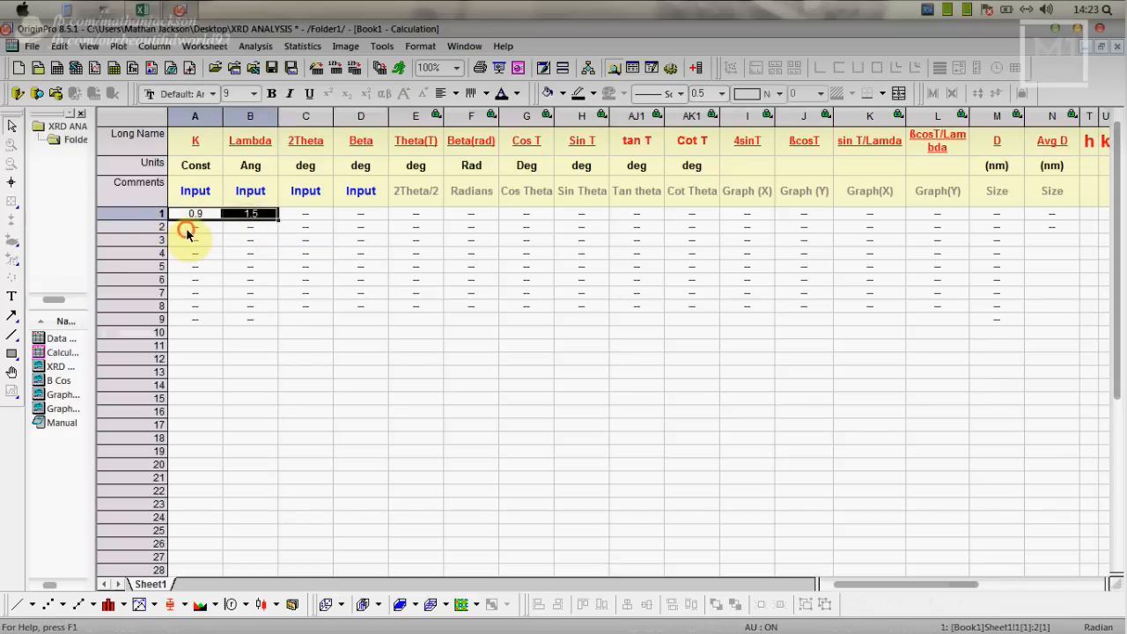
right_click(194, 239)
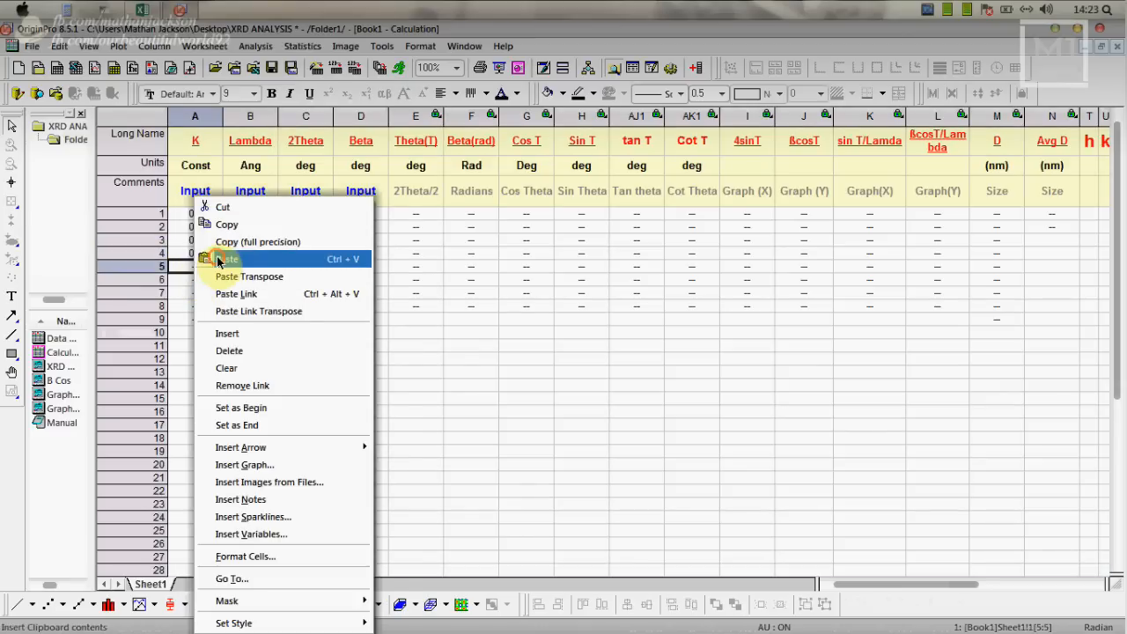
left_click(225, 257)
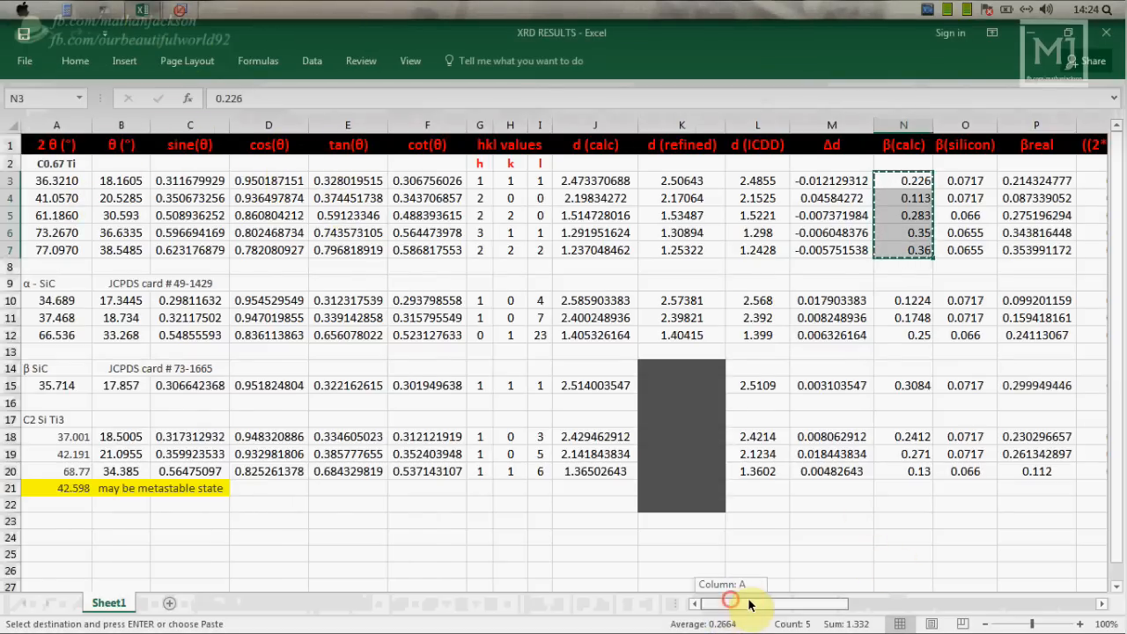
Step: Copy the five 2θ positions and β(calc) widths from Excel into Origin's 2Theta and Beta columns
scroll("right", 3)
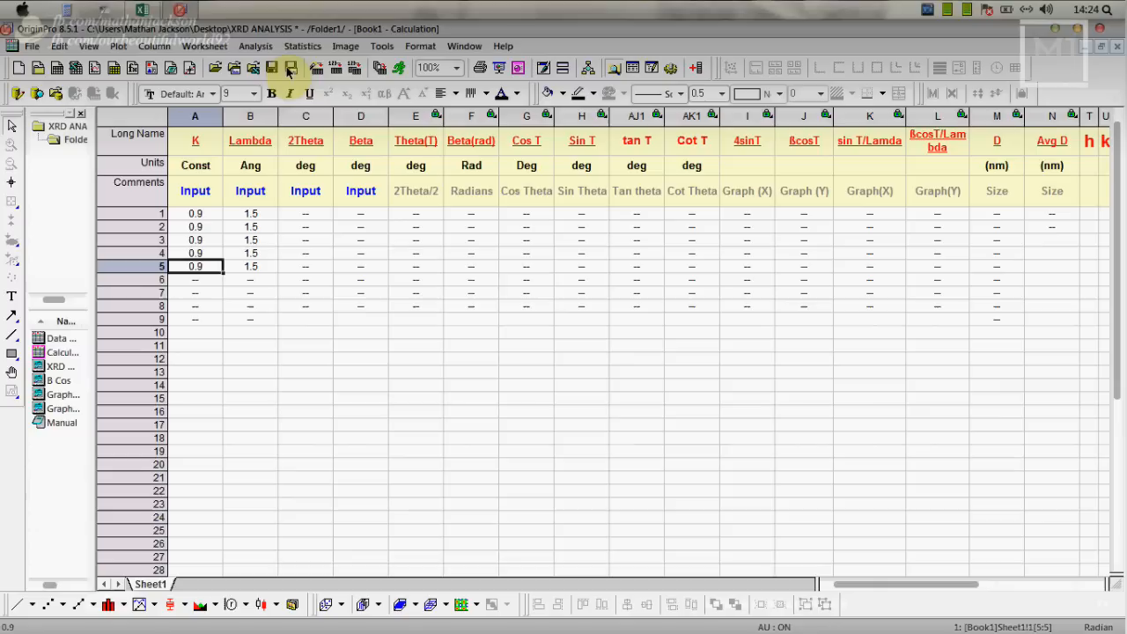
scroll("right", 3)
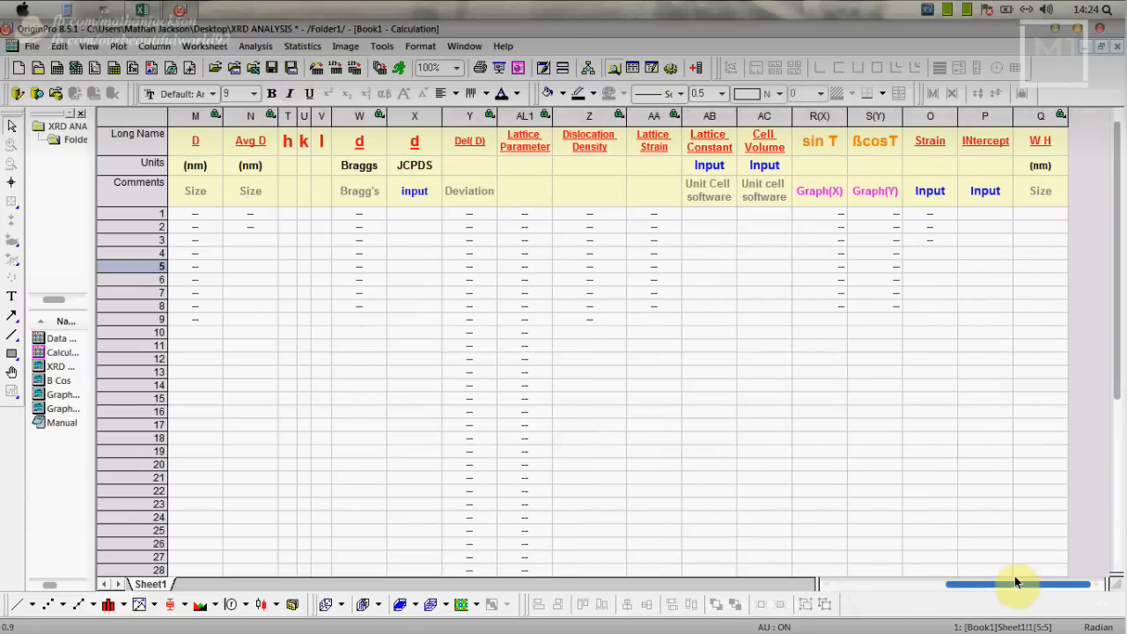
scroll("left", 3)
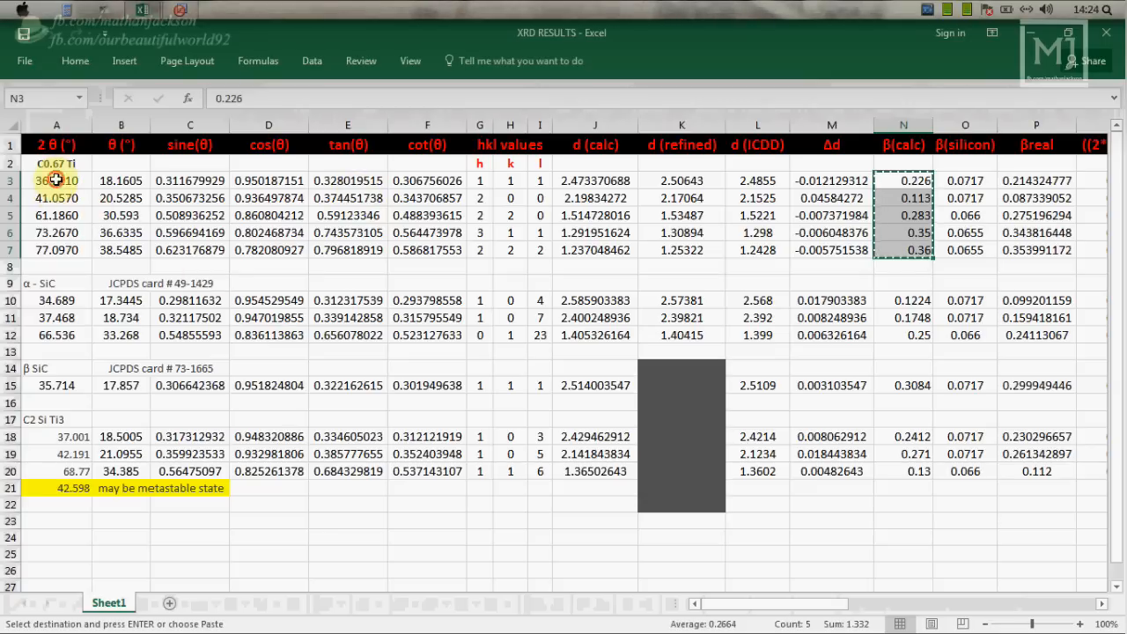
left_click_drag(57, 180, 56, 250)
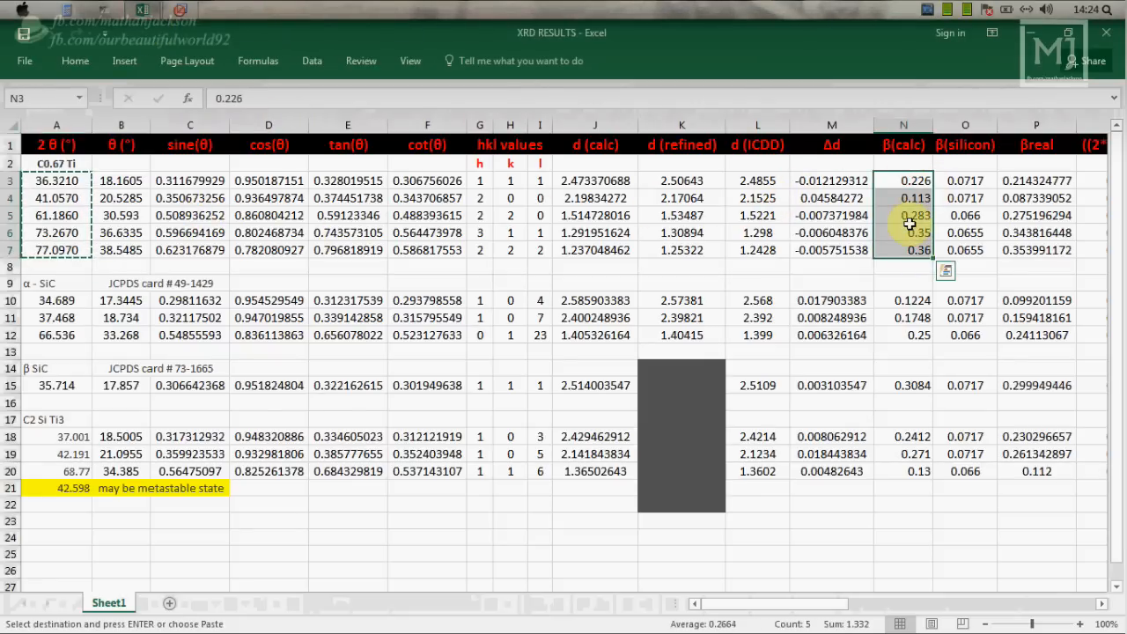
right_click(912, 214)
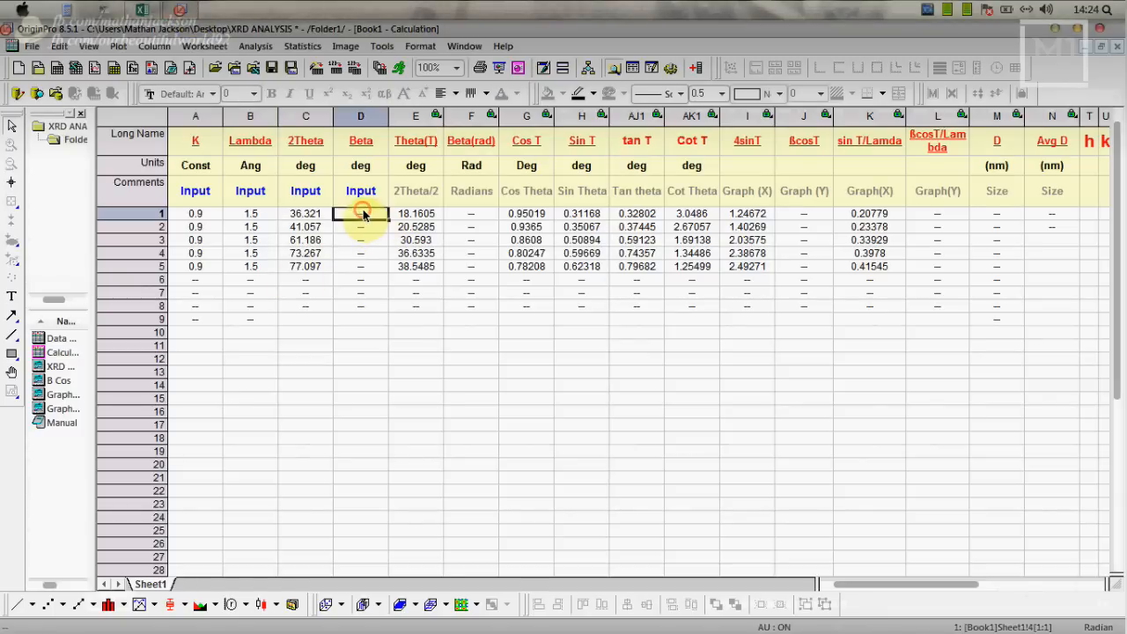
right_click(359, 213)
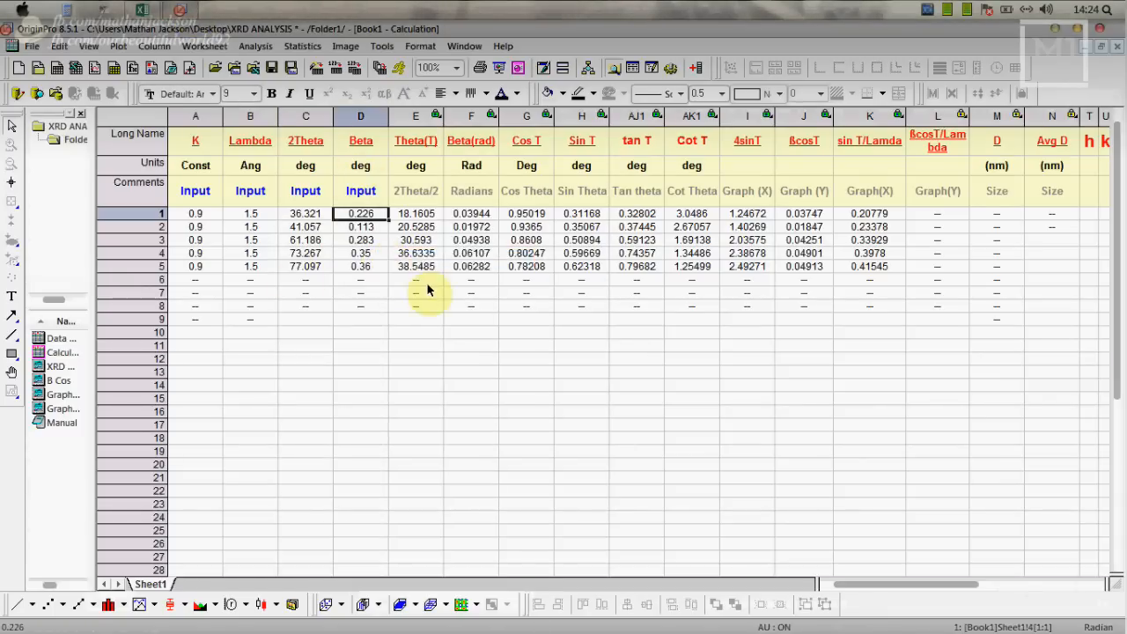
Step: Review the five crystallite sizes D (Avg D 39.18258 nm) and select the Avg D column
scroll("right", 3)
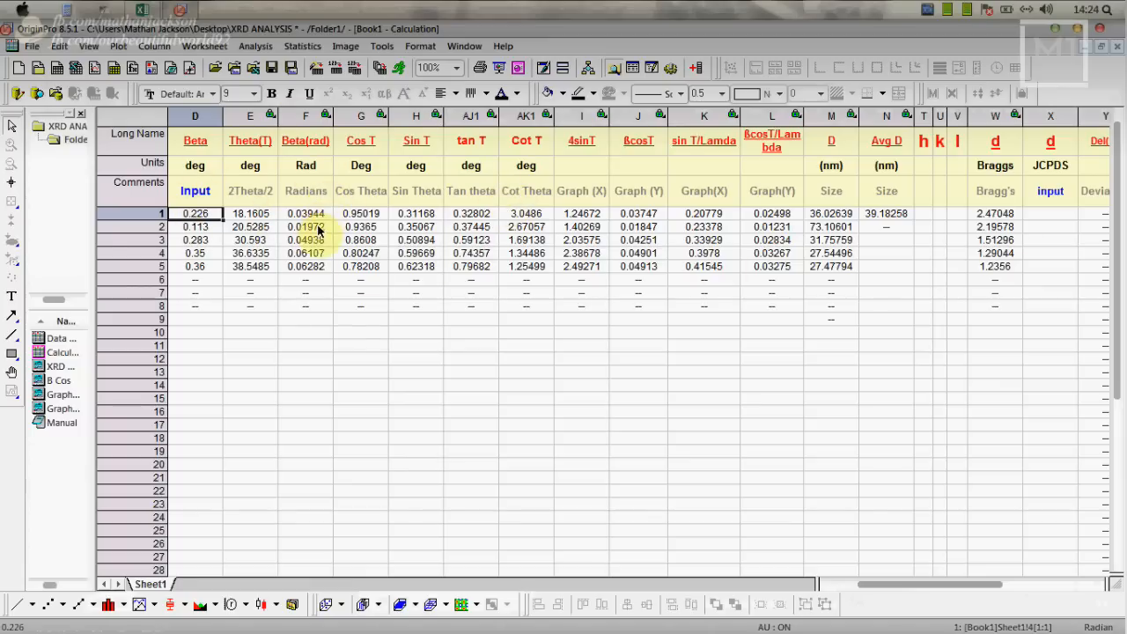
mouse_move(854, 297)
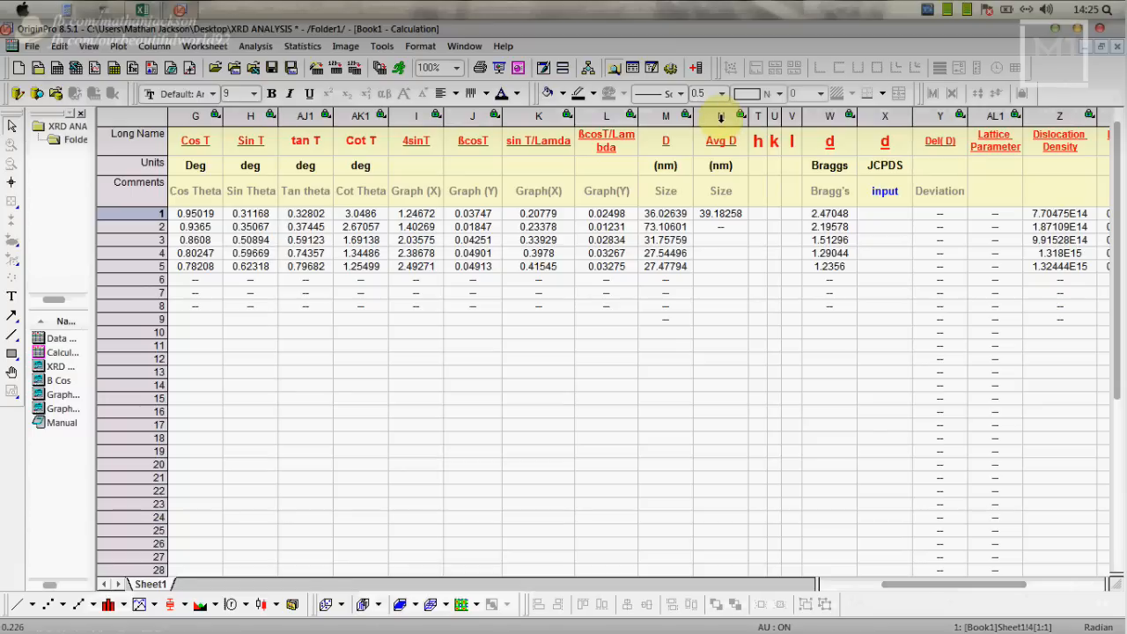
left_click(720, 116)
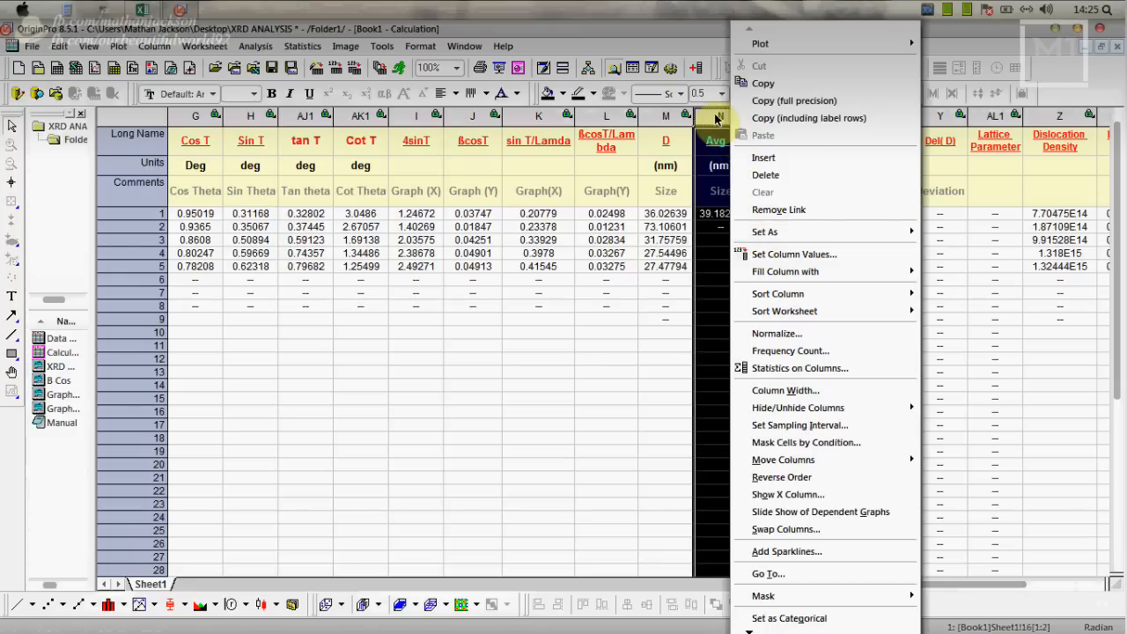
Step: Define Avg D as ave(Col(M)), keeping 39.18258 nm, and check the dislocation and strain columns
left_click(793, 254)
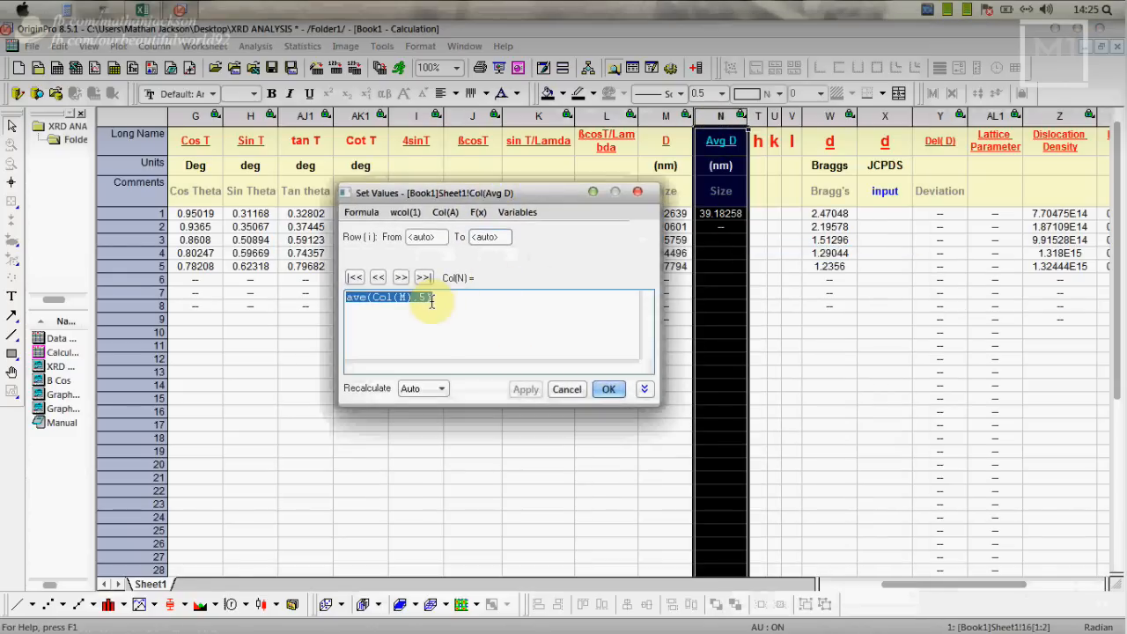
left_click(426, 298)
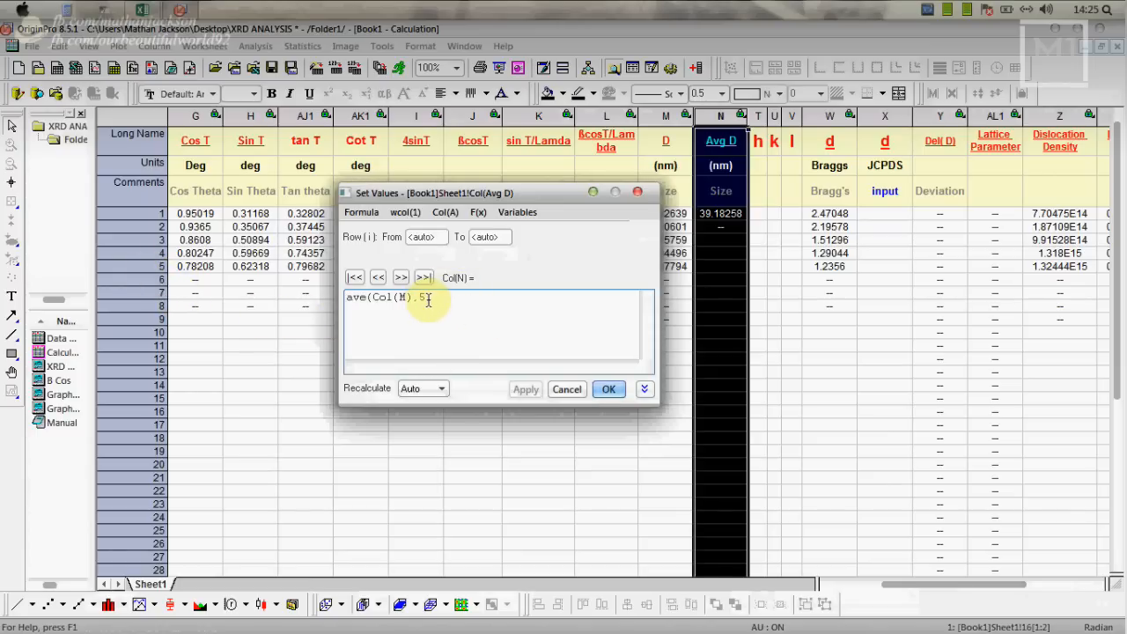
left_click(607, 389)
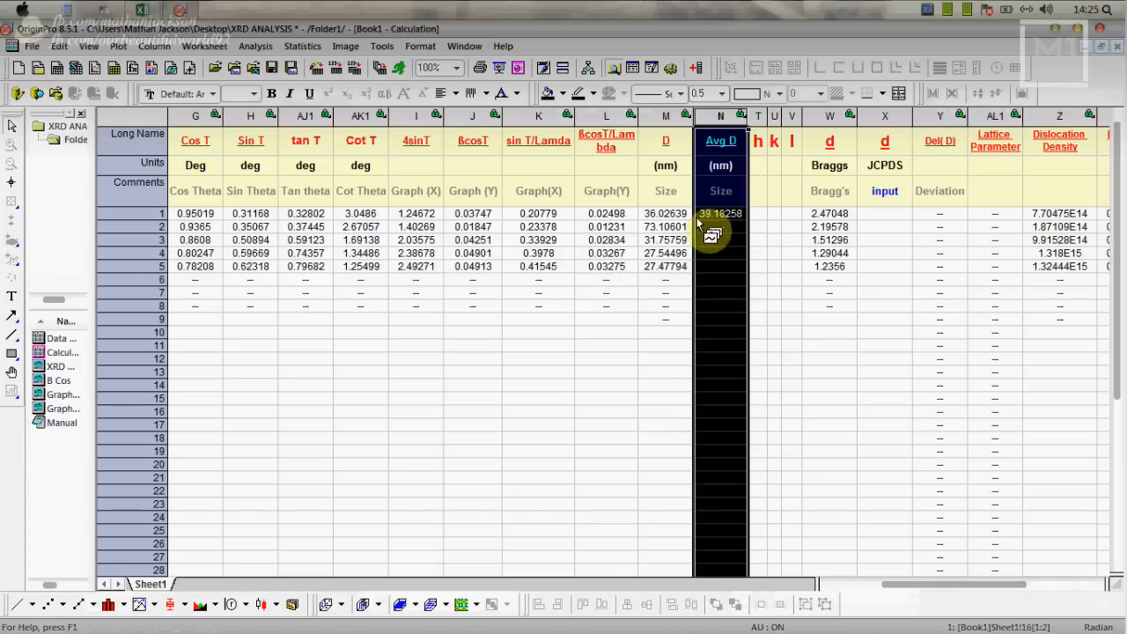
scroll("right", 3)
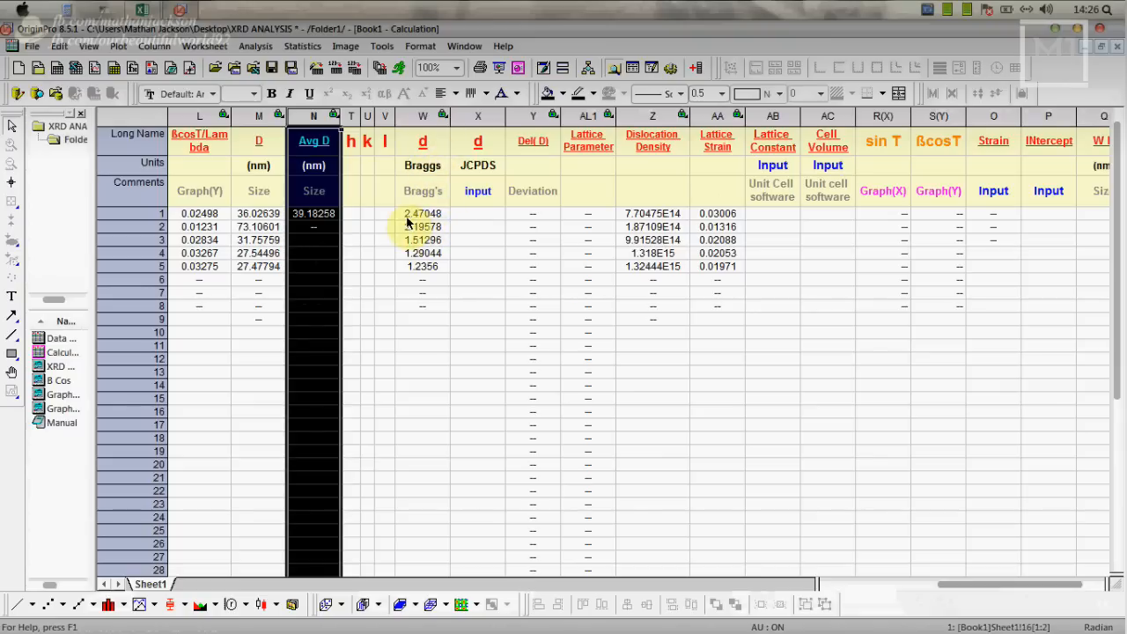
left_click(532, 116)
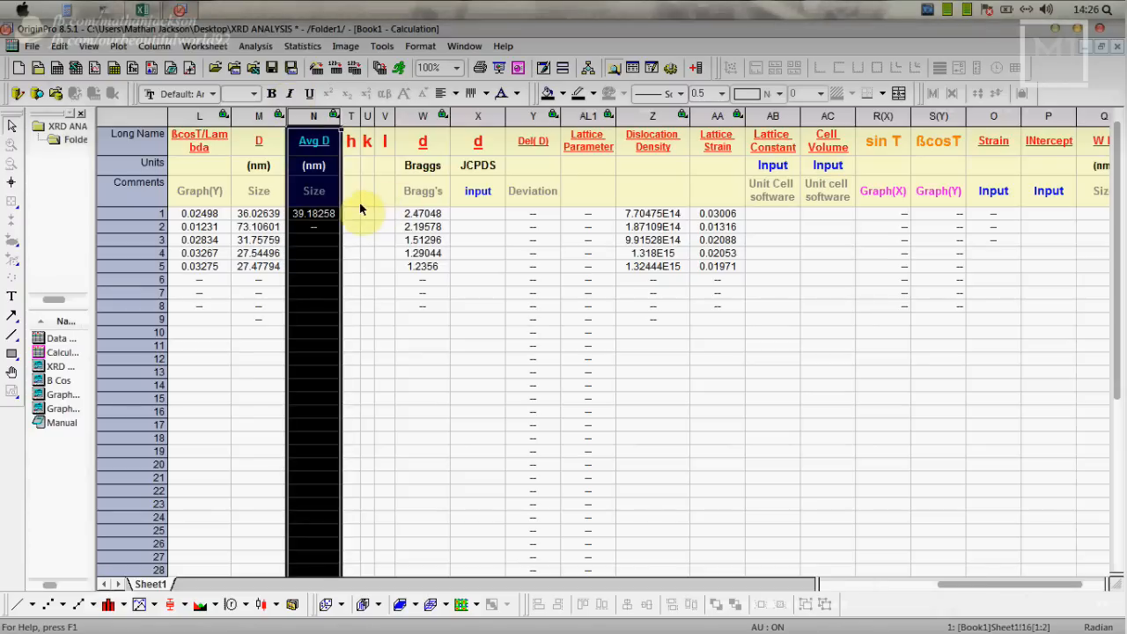
Step: Paste the Miller indices into h k l and copy the five ICDD d-spacings for the JCPDS d column
right_click(361, 209)
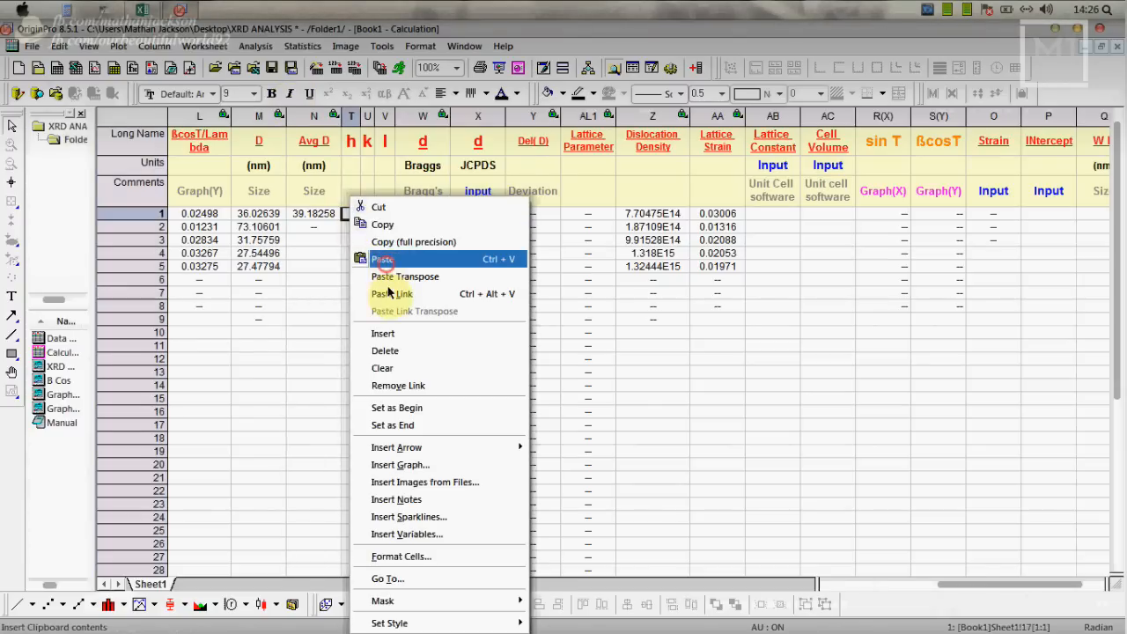
left_click(382, 257)
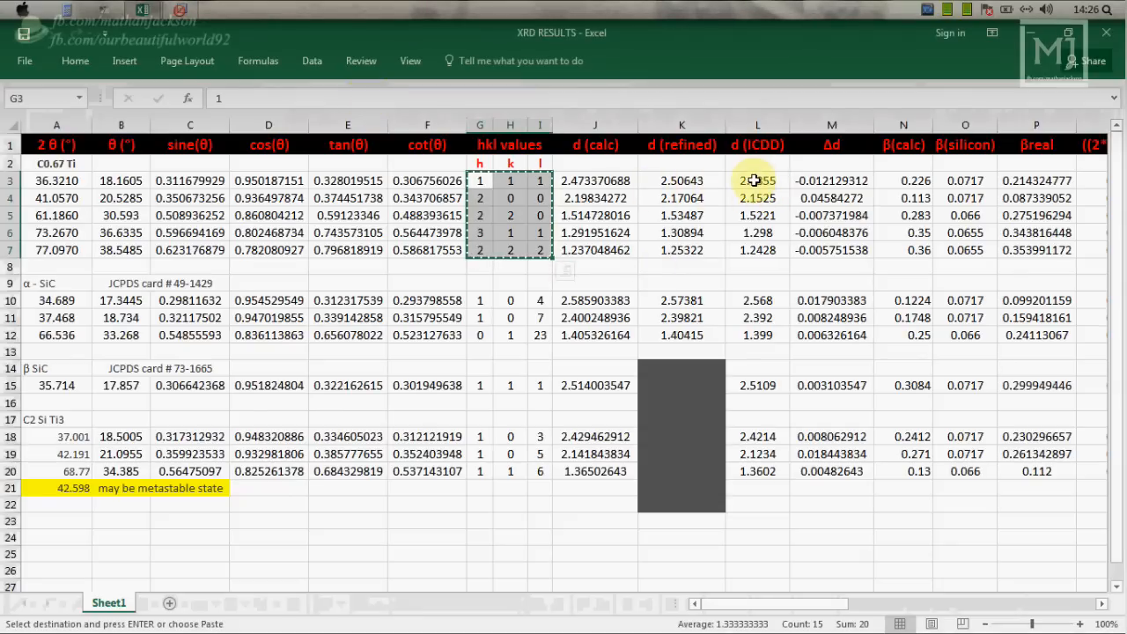
right_click(758, 180)
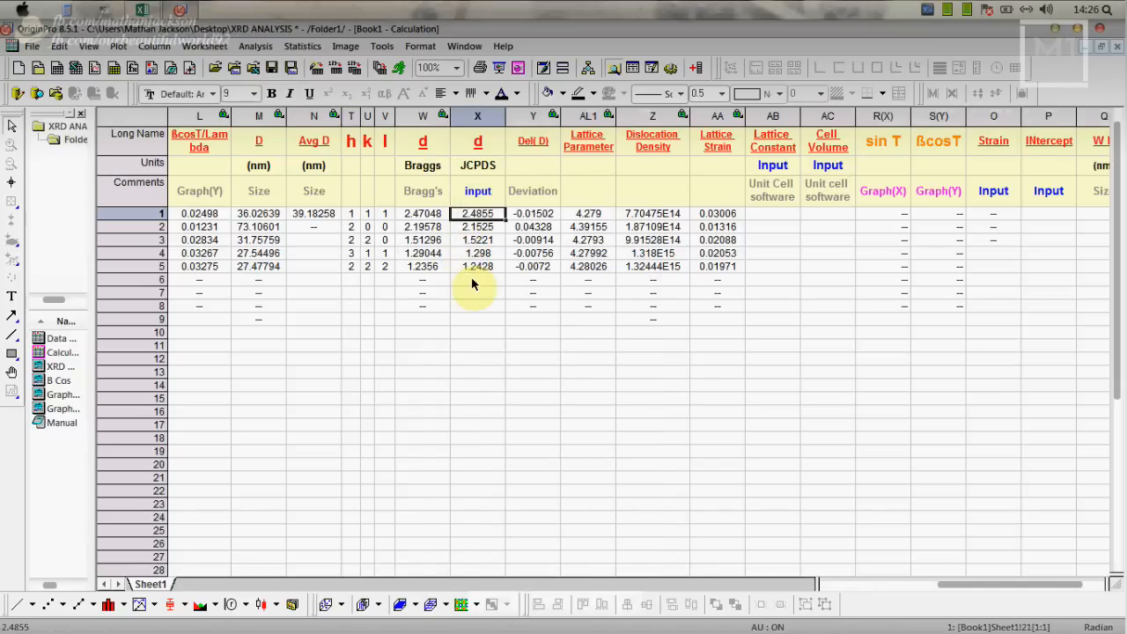
mouse_move(500, 324)
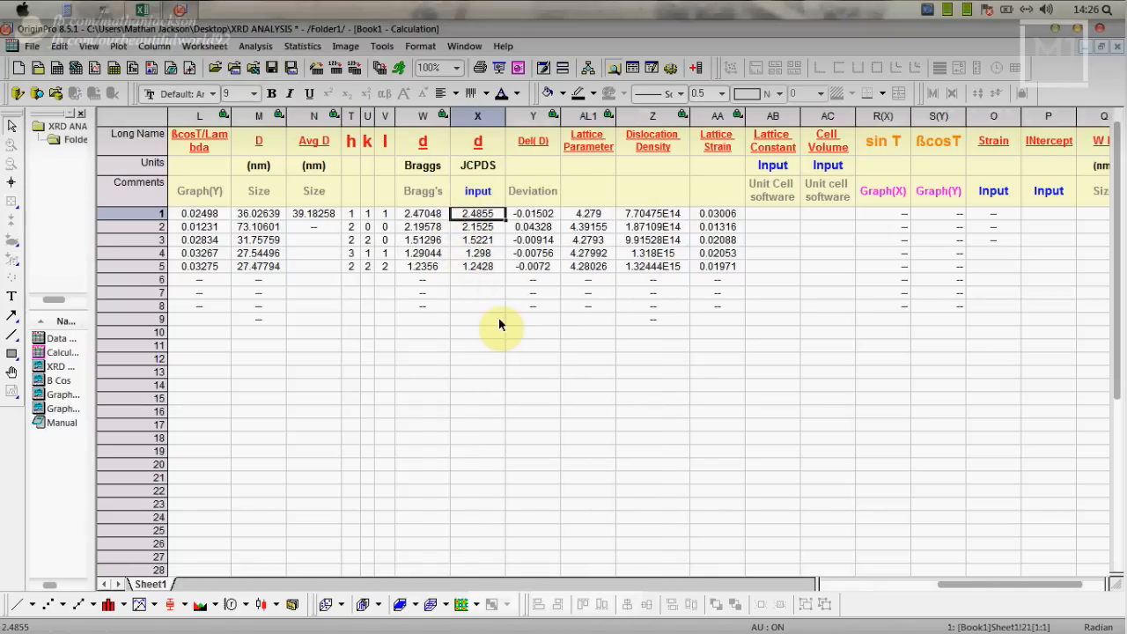
mouse_move(539, 202)
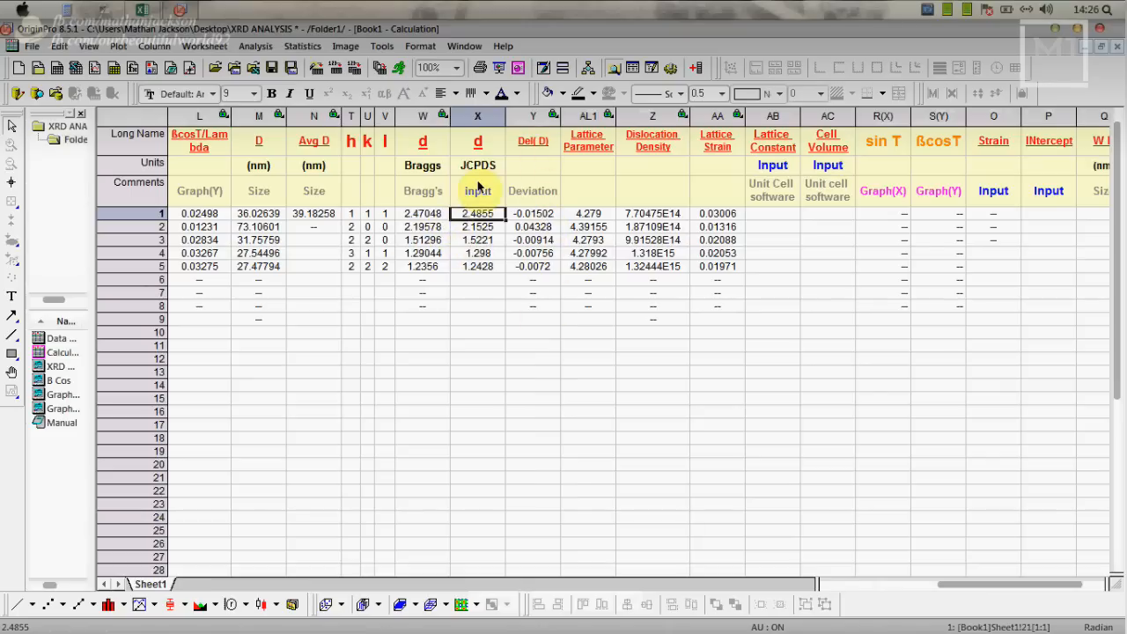
mouse_move(1036, 599)
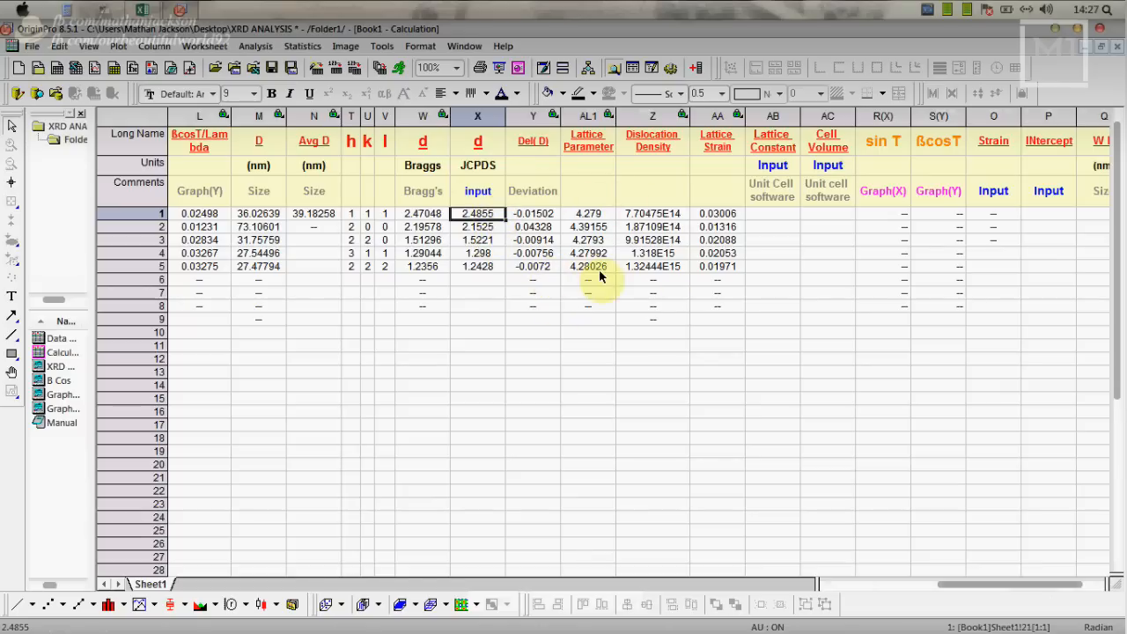
mouse_move(585, 187)
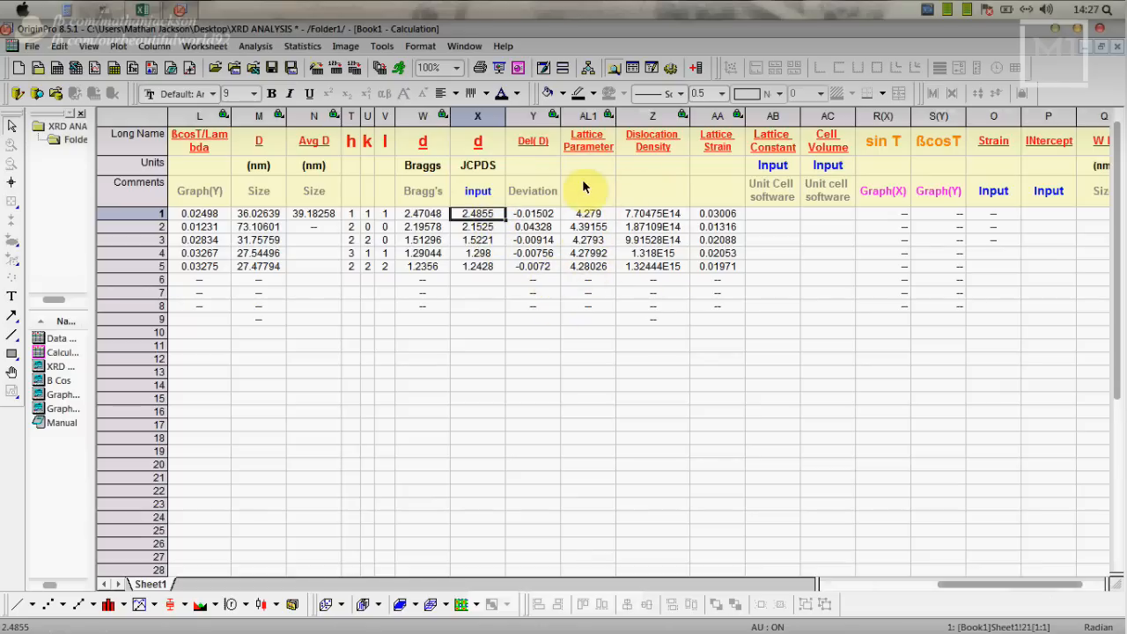
mouse_move(643, 196)
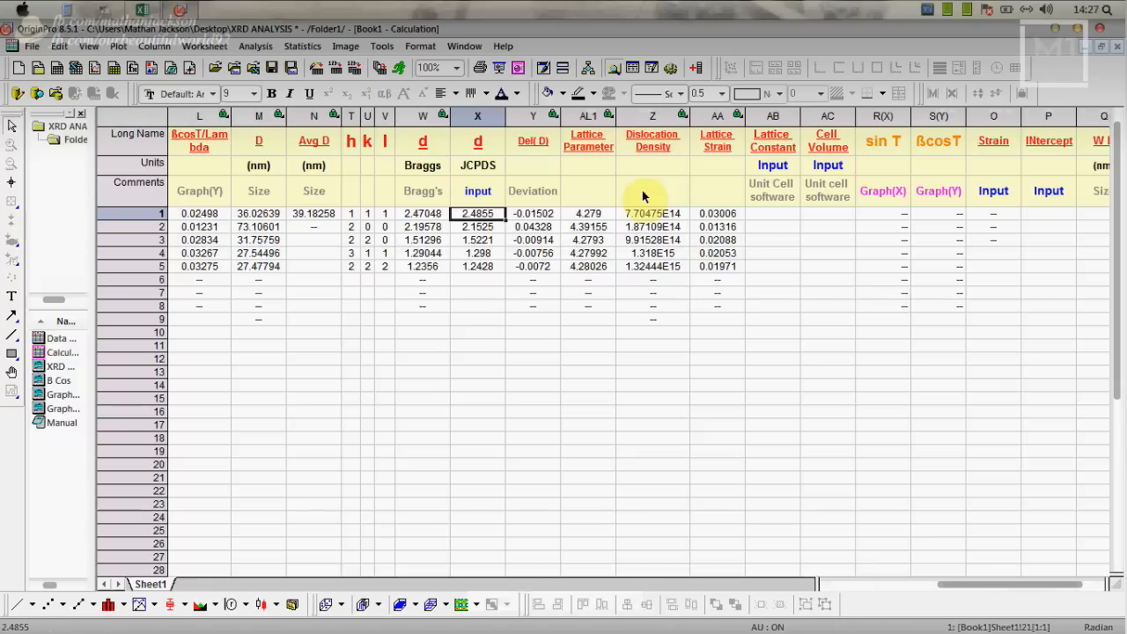
mouse_move(828, 379)
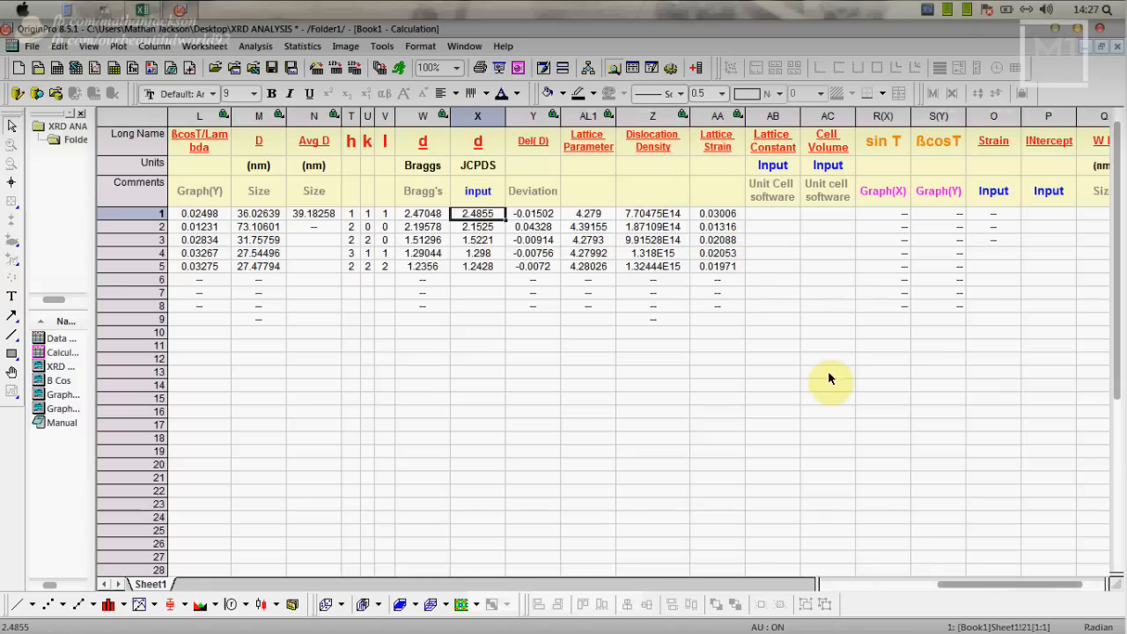
Step: Copy the five sin T/Lamda and βcosT/Lambda values from columns K and L
scroll("right", 3)
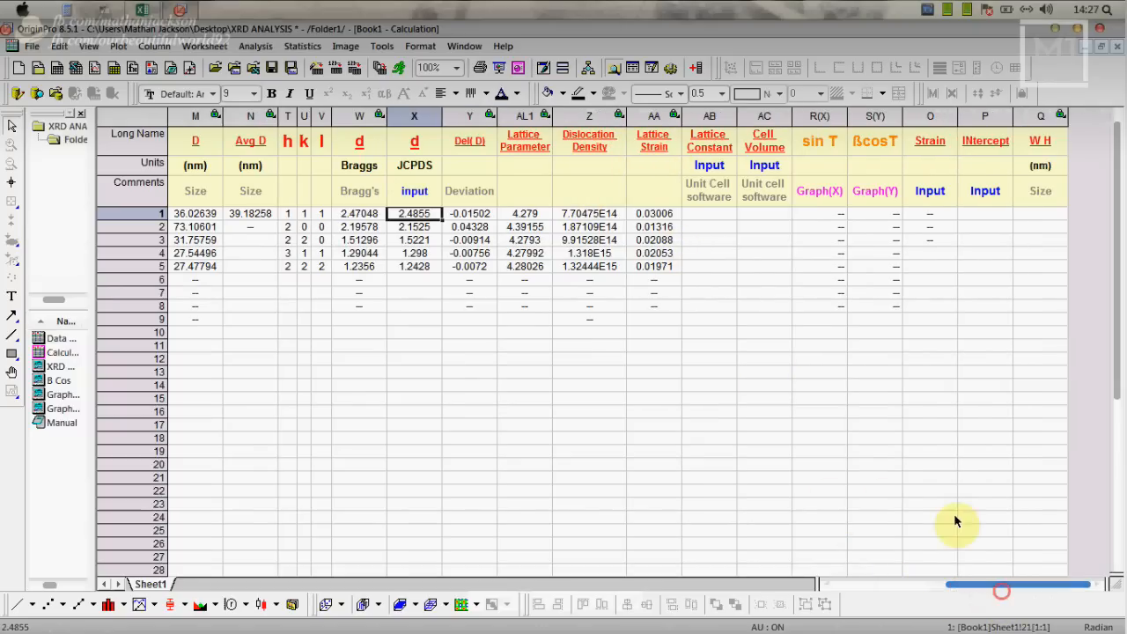
mouse_move(694, 222)
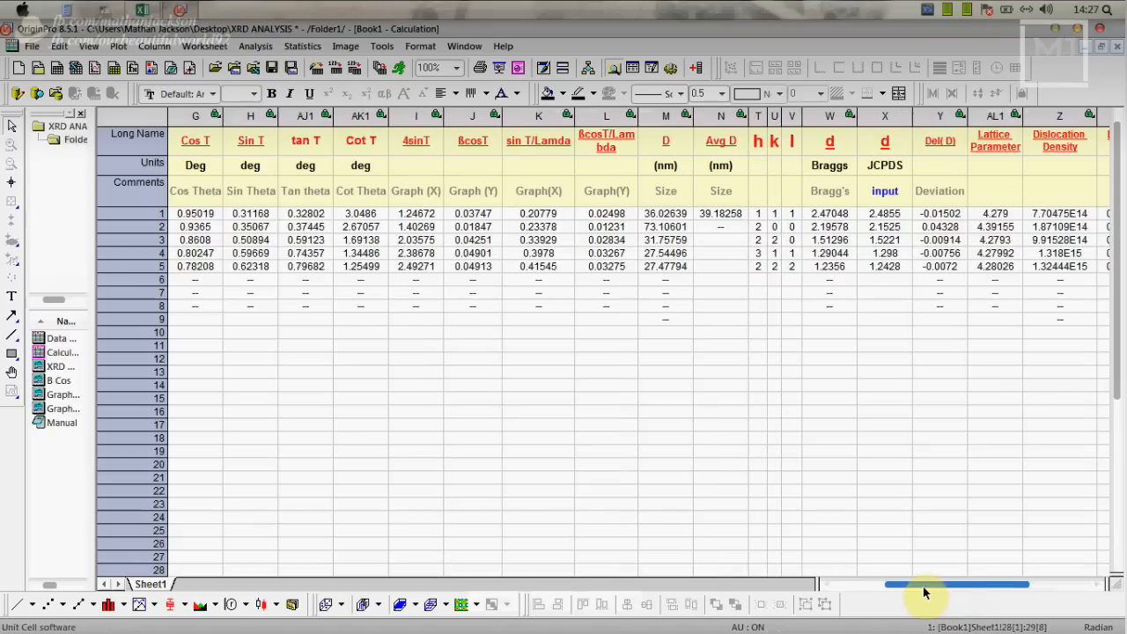
scroll("left", 3)
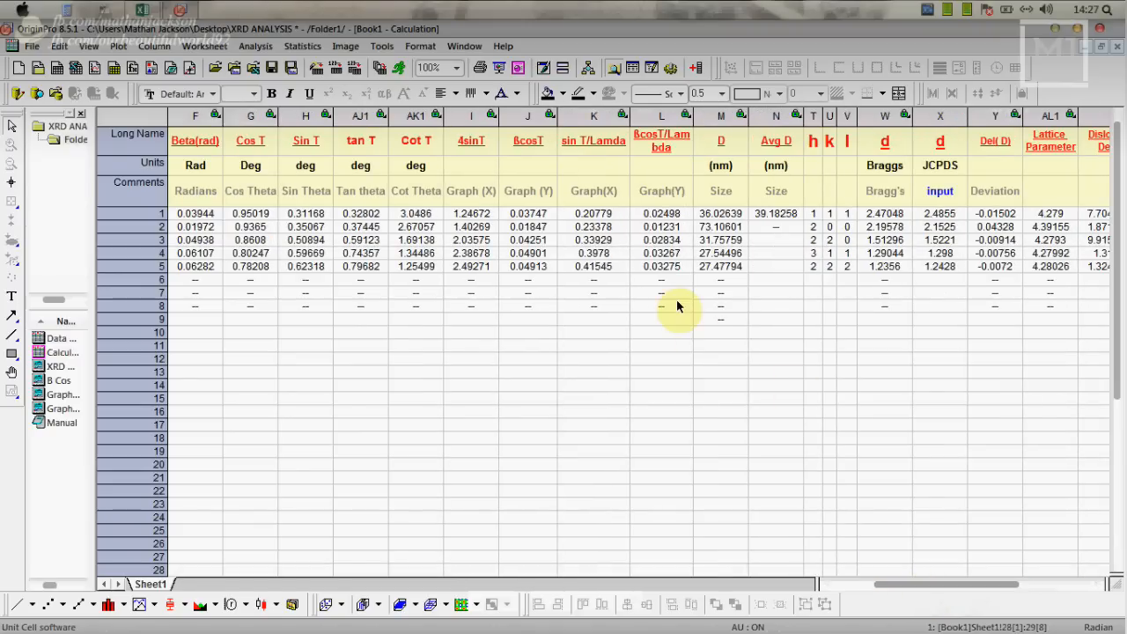
left_click_drag(593, 213, 662, 266)
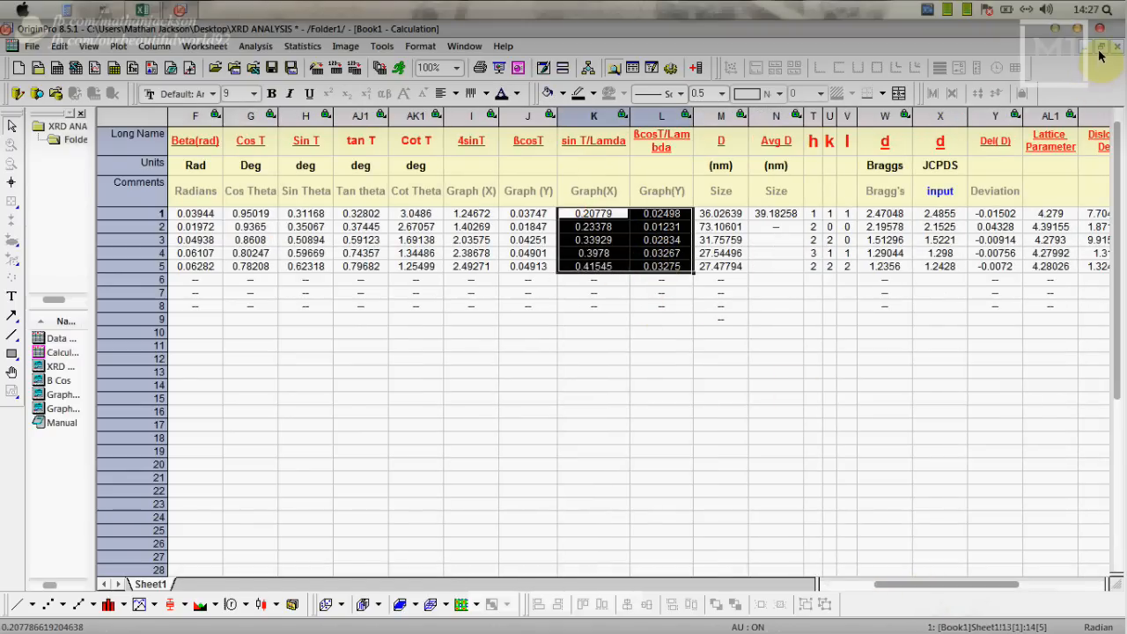
right_click(594, 251)
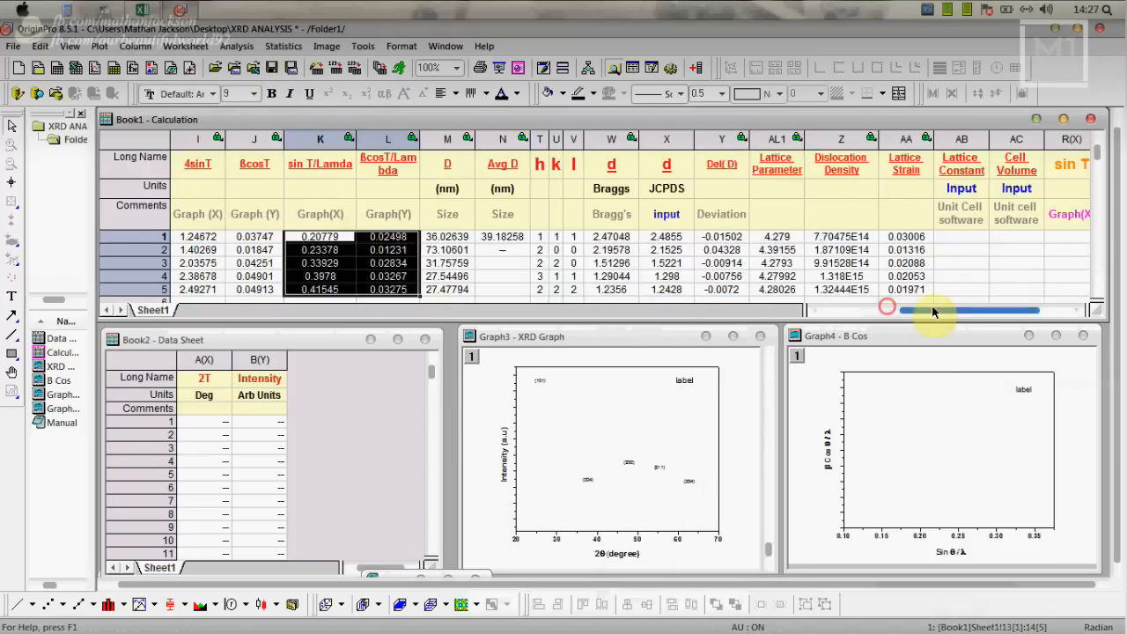
Step: Paste the five W-H values into the sin T and βcosT columns so the B Cos graph plots them
scroll("right", 3)
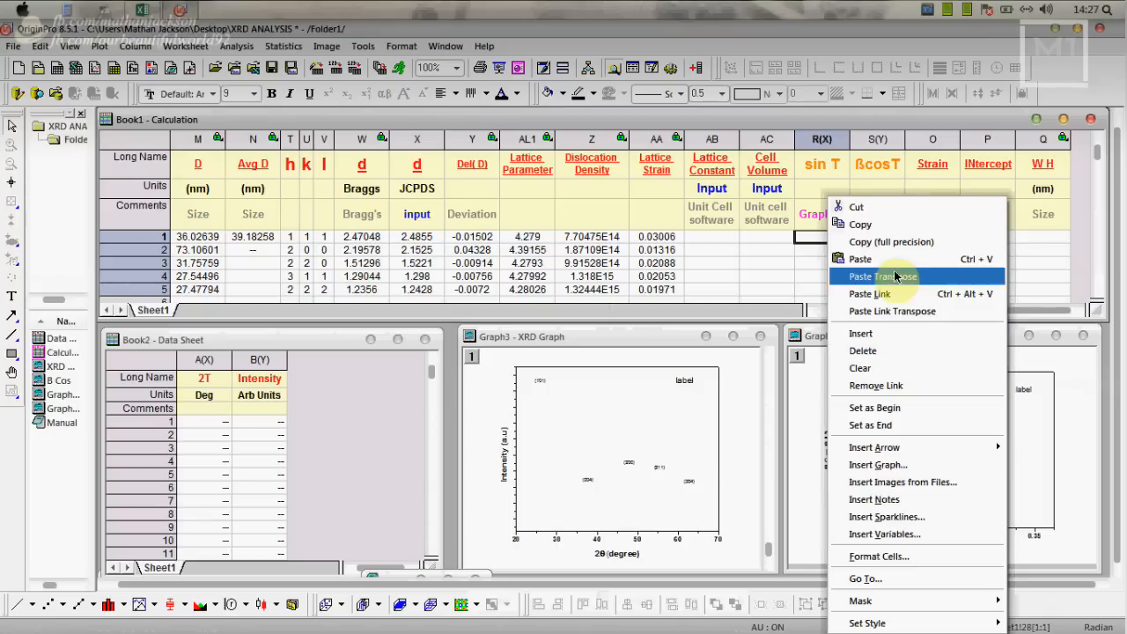
left_click(880, 275)
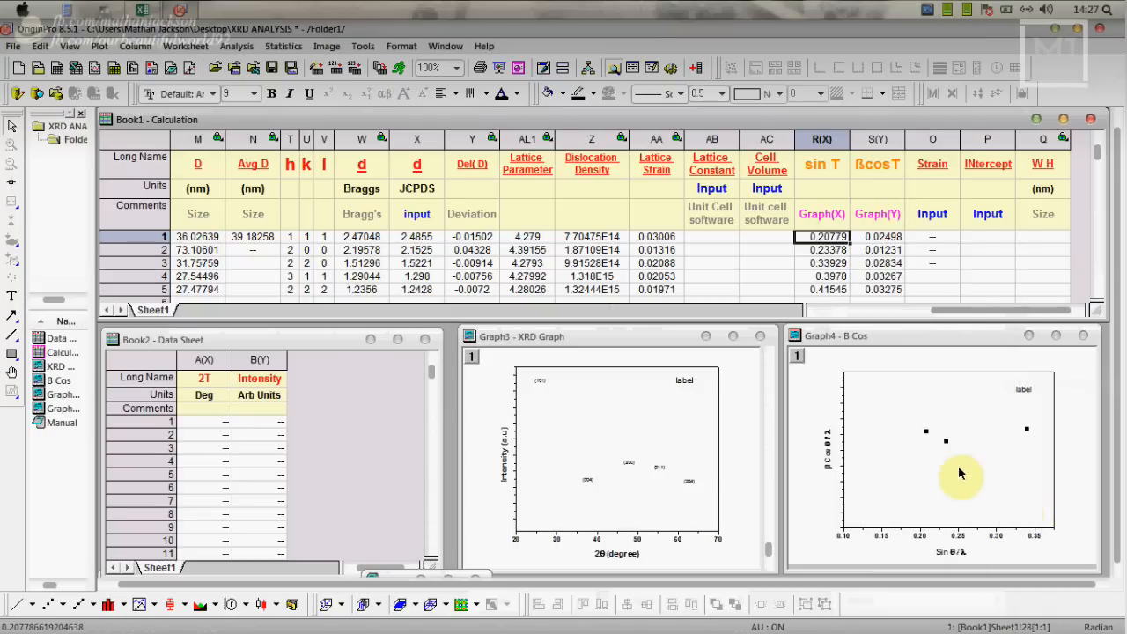
mouse_move(942, 490)
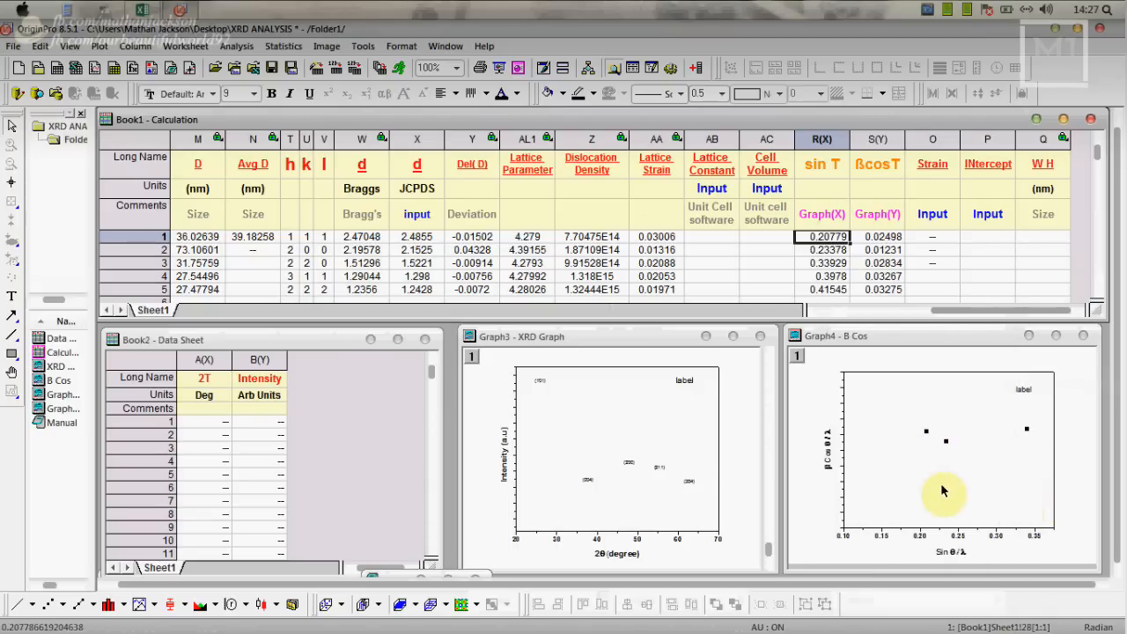
mouse_move(942, 454)
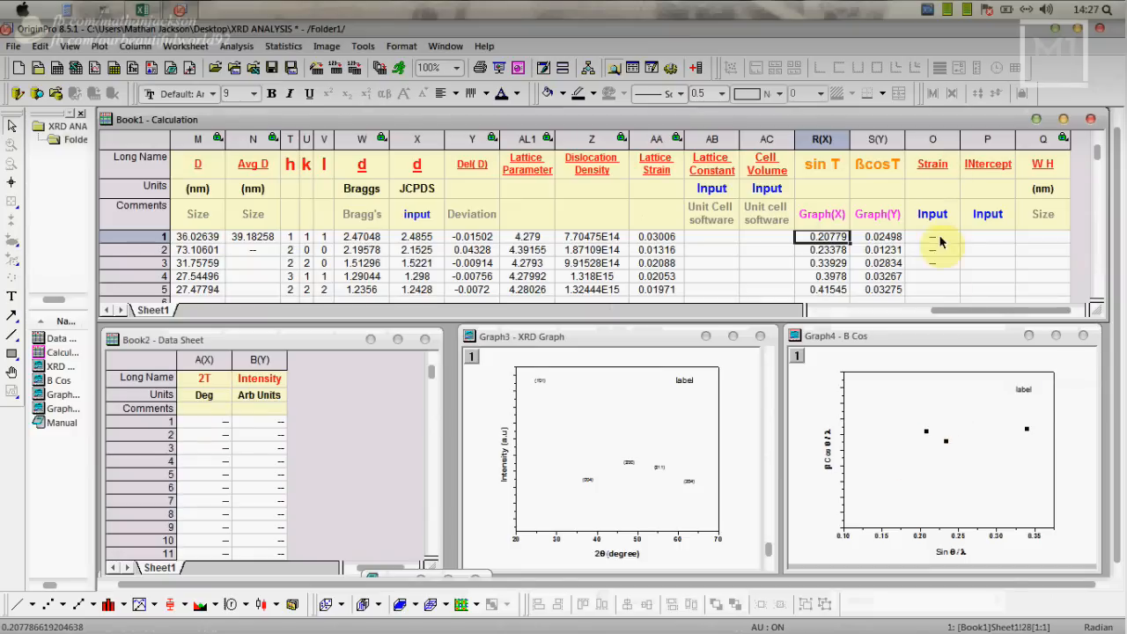
mouse_move(1018, 465)
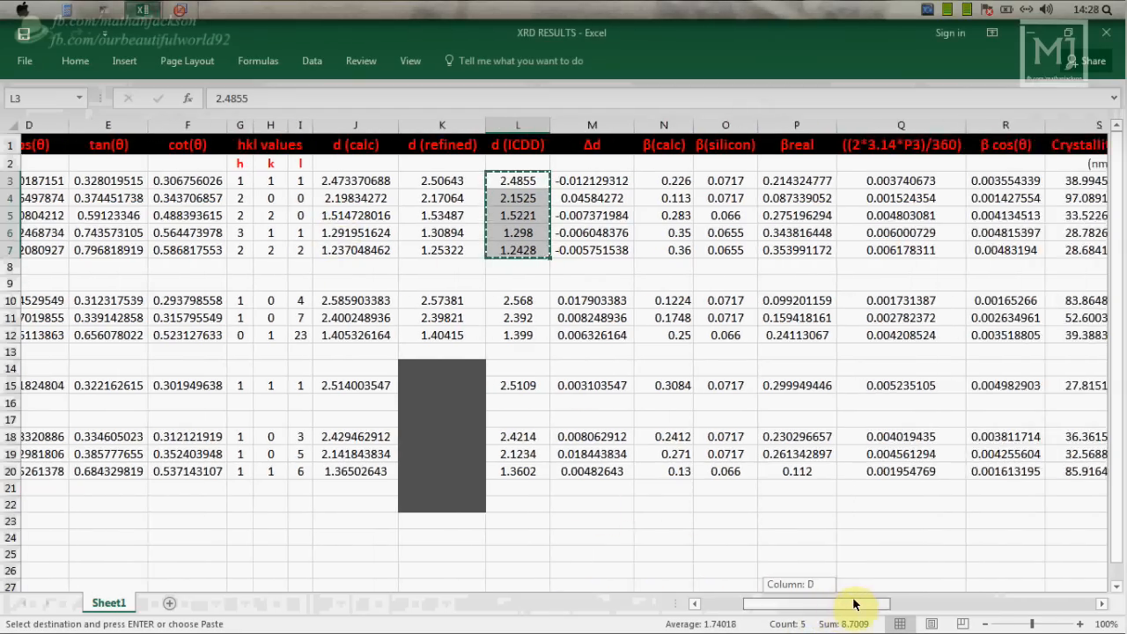
Step: Scroll the XRD RESULTS sheet right to the W-H slope, intercept and crystallite size columns
scroll("right", 3)
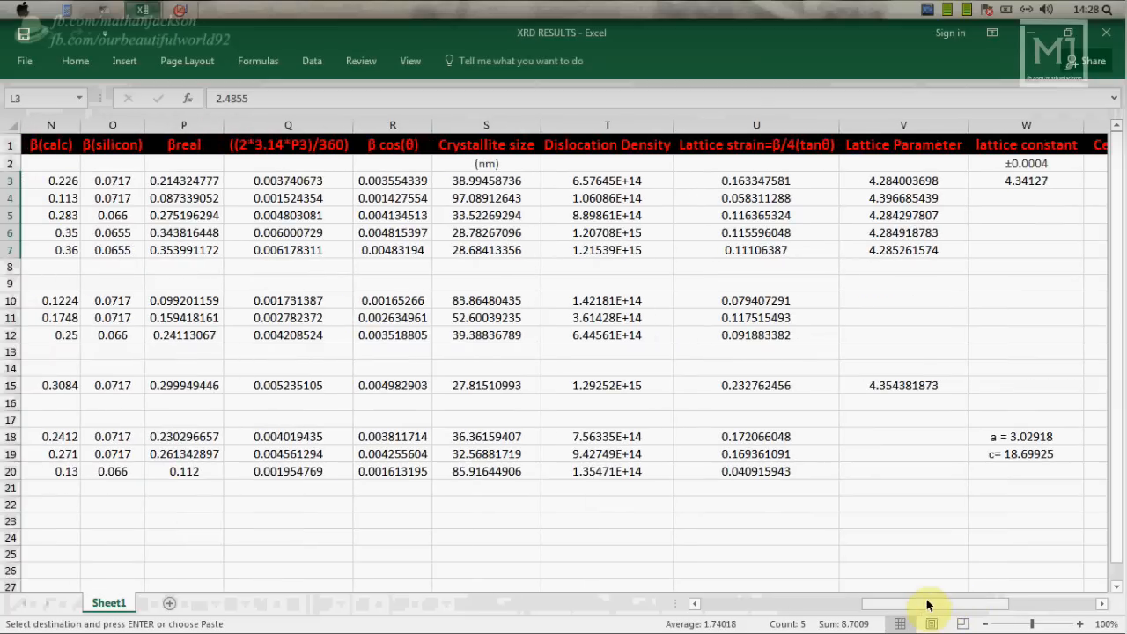
scroll("right", 3)
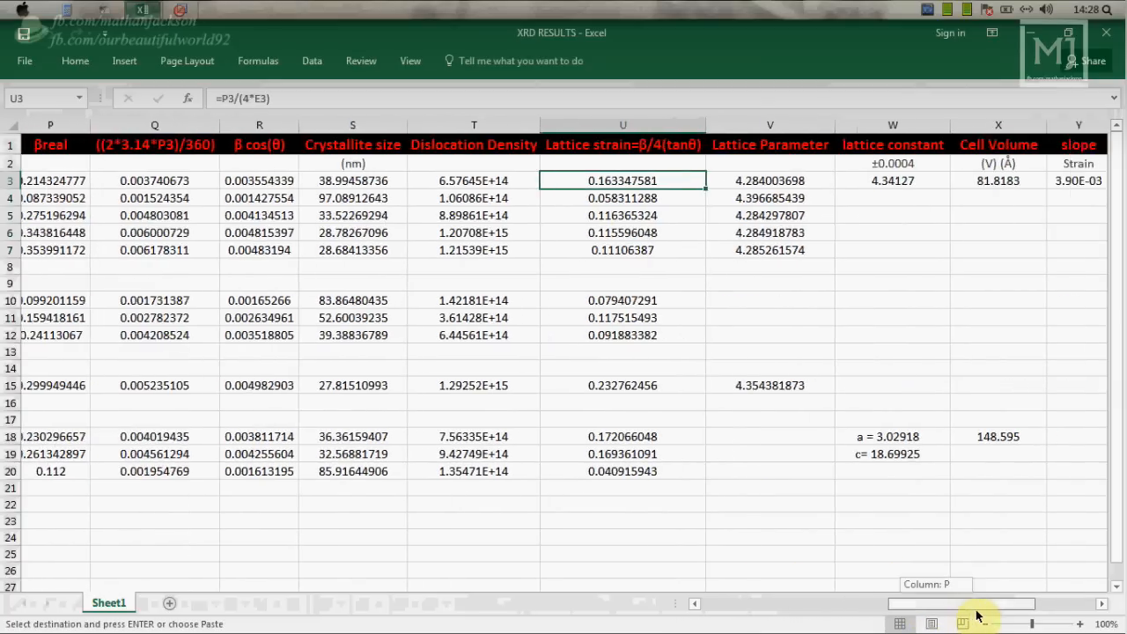
scroll("right", 3)
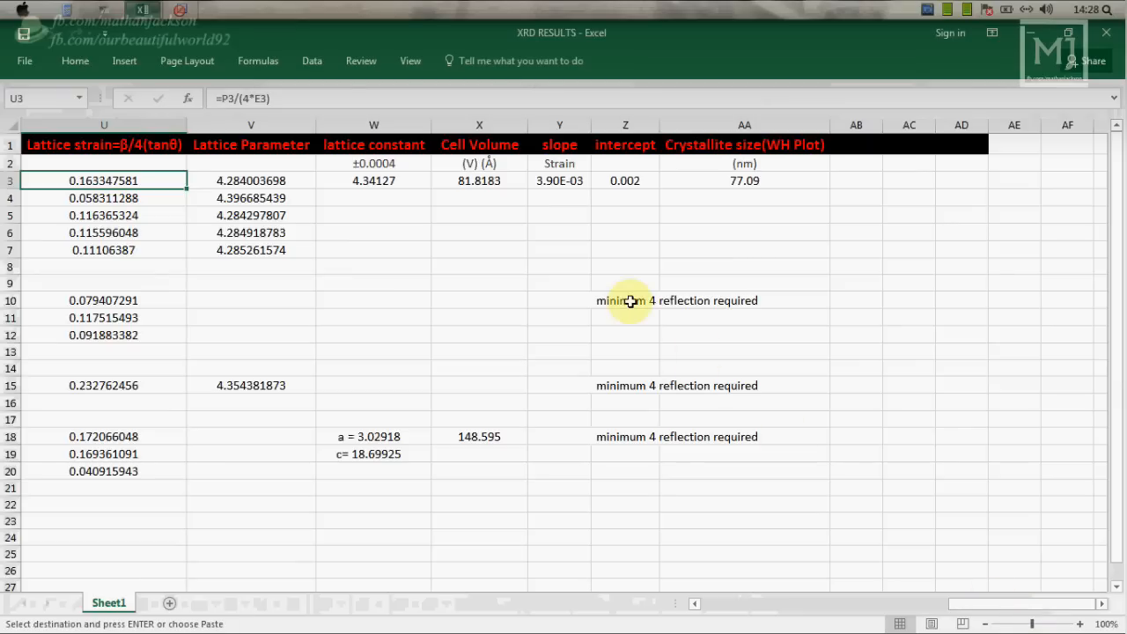
mouse_move(560, 180)
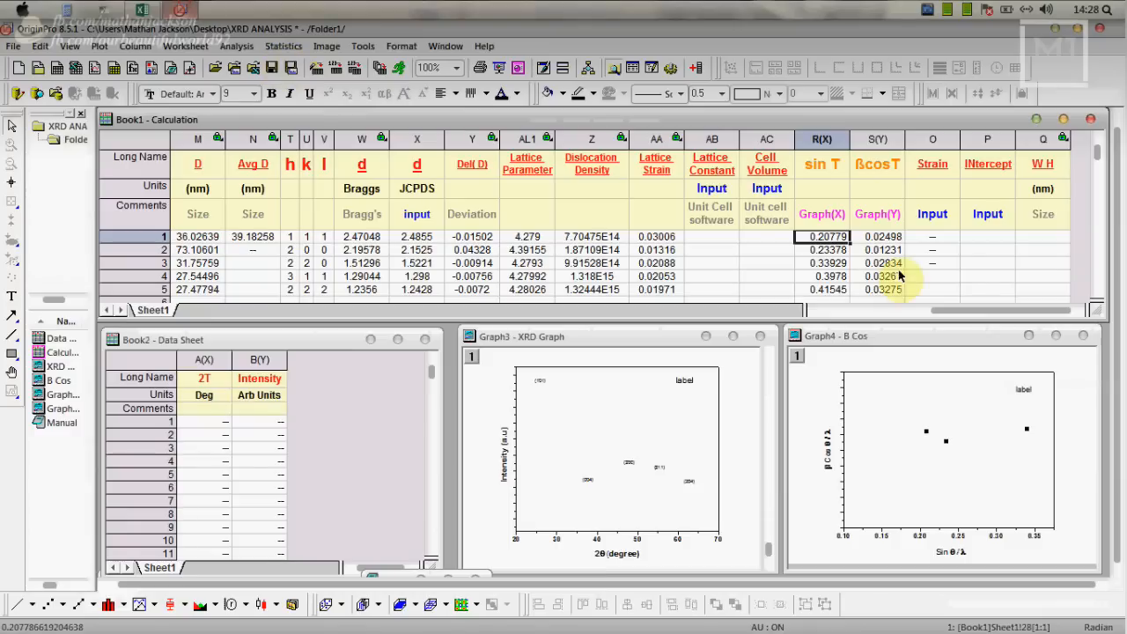
Step: Paste the W-H strain 0.0039 and intercept 0.002 into row 1 of the Calculation sheet
right_click(898, 275)
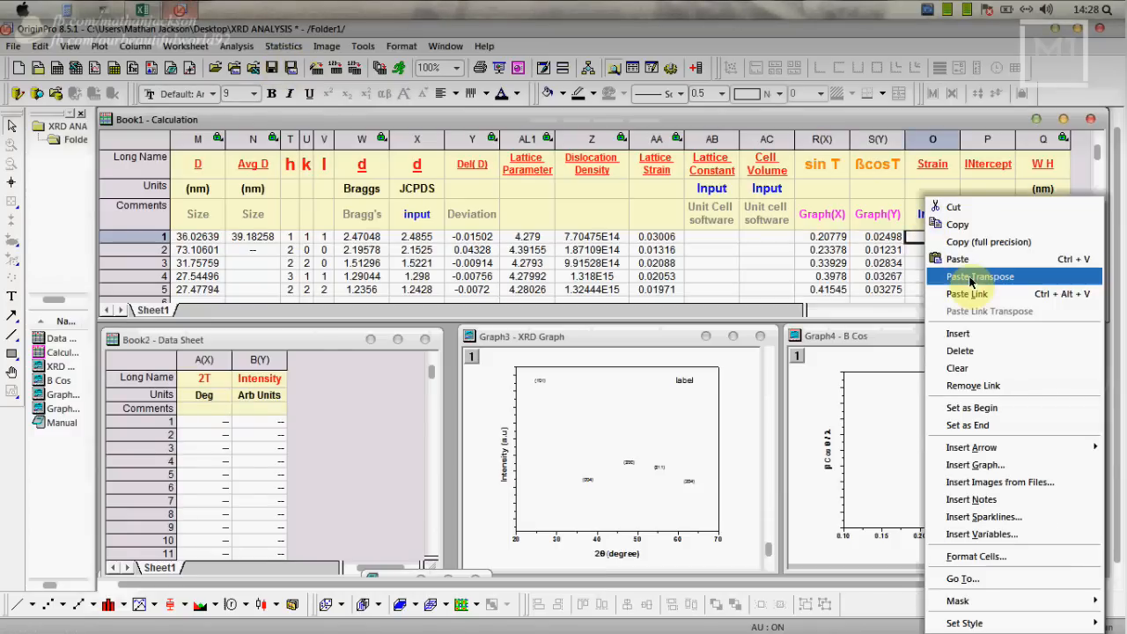
left_click(980, 275)
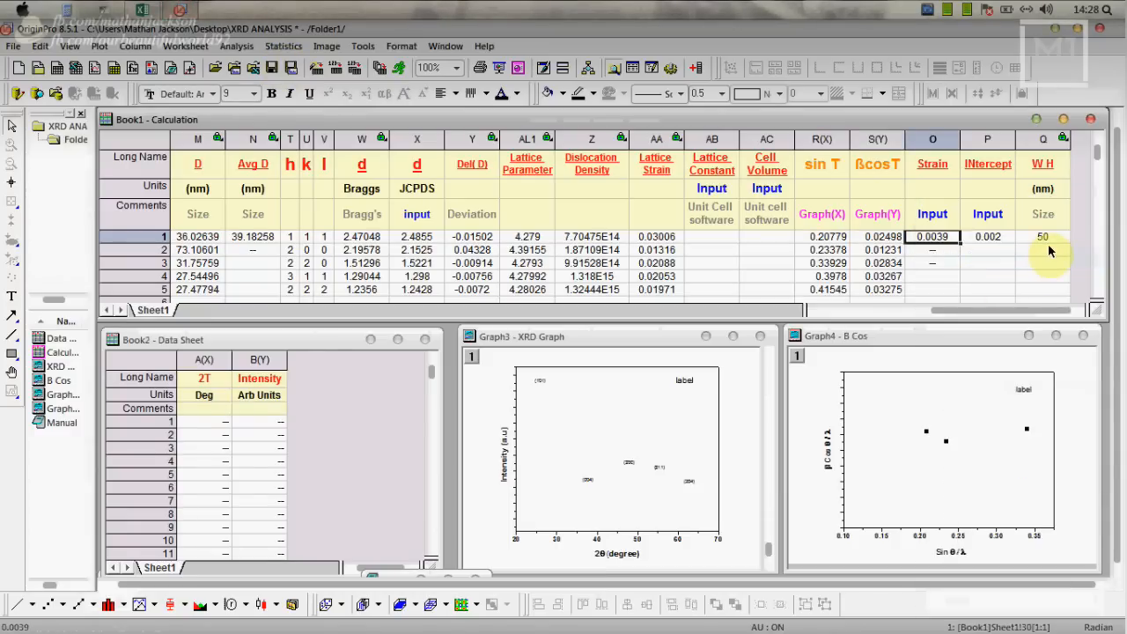
mouse_move(997, 320)
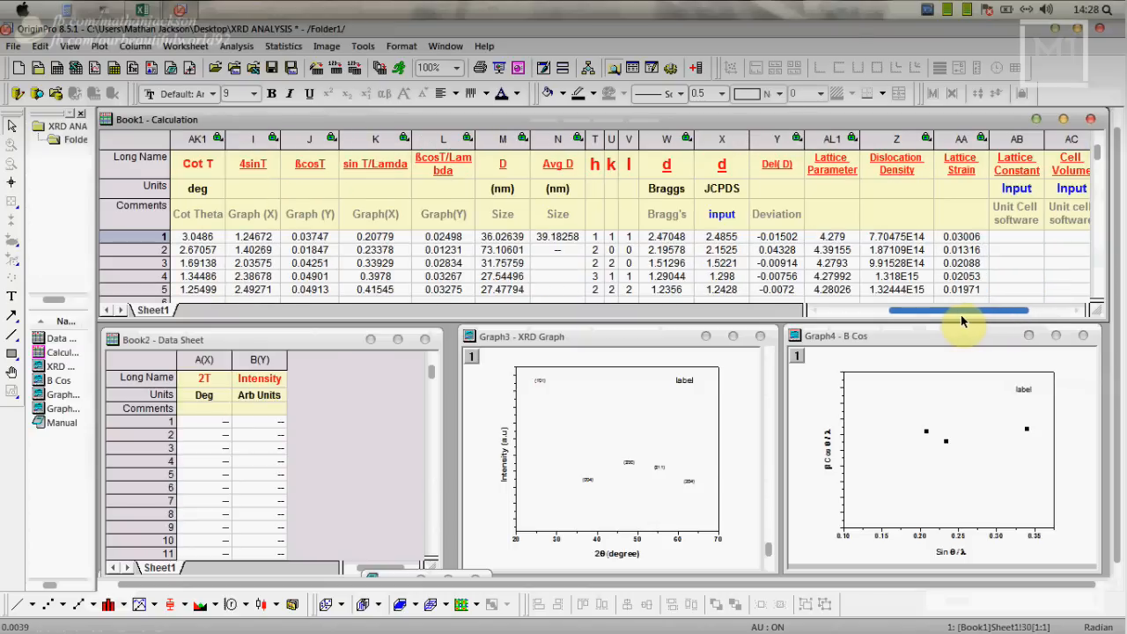
scroll("right", 3)
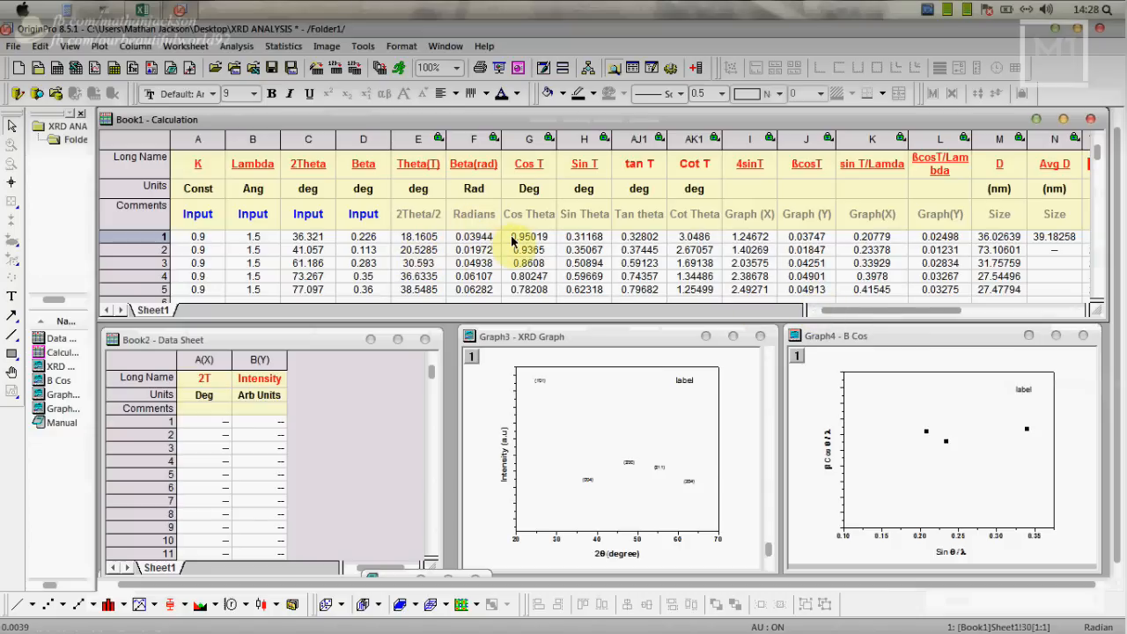
scroll("right", 3)
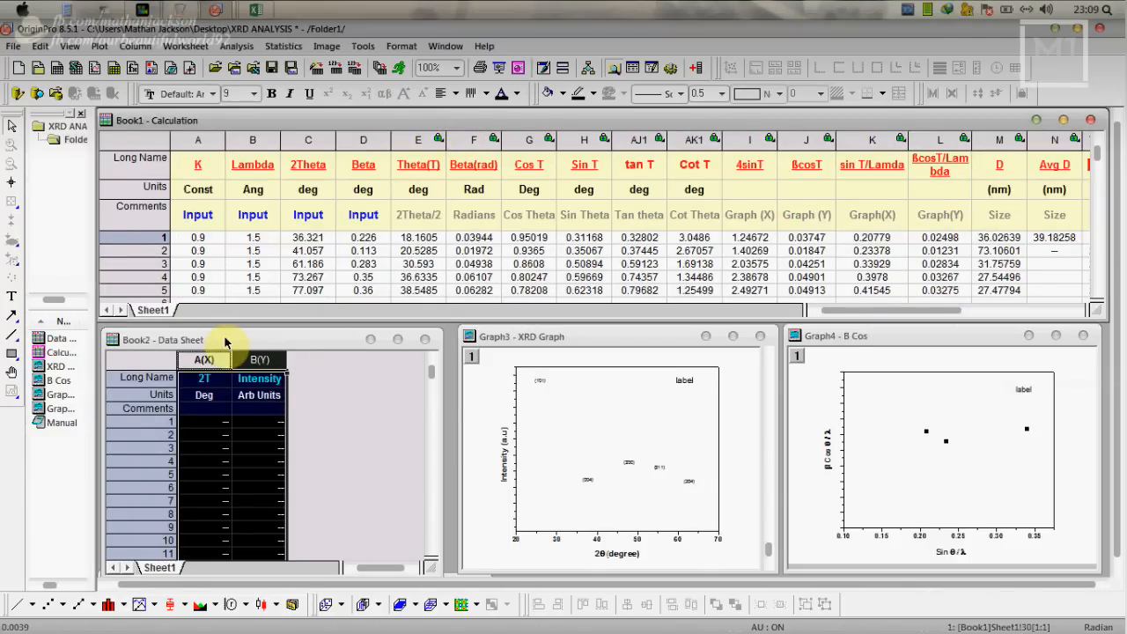
Step: Select the 2T and Intensity columns of the Data Sheet to receive the XRD data
left_click(203, 422)
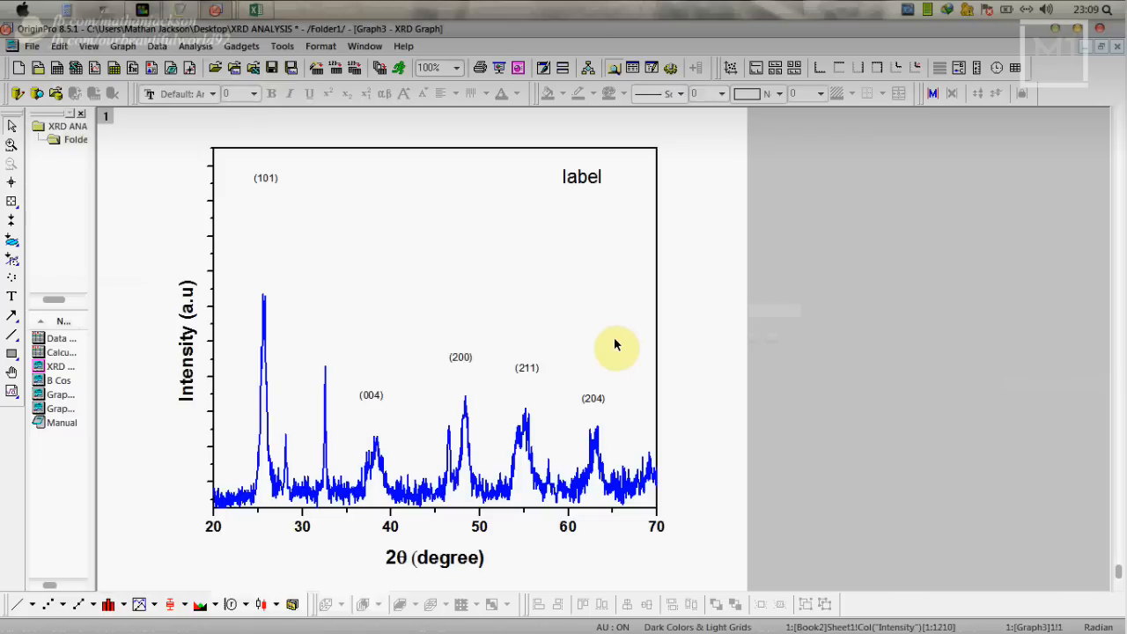
mouse_move(409, 422)
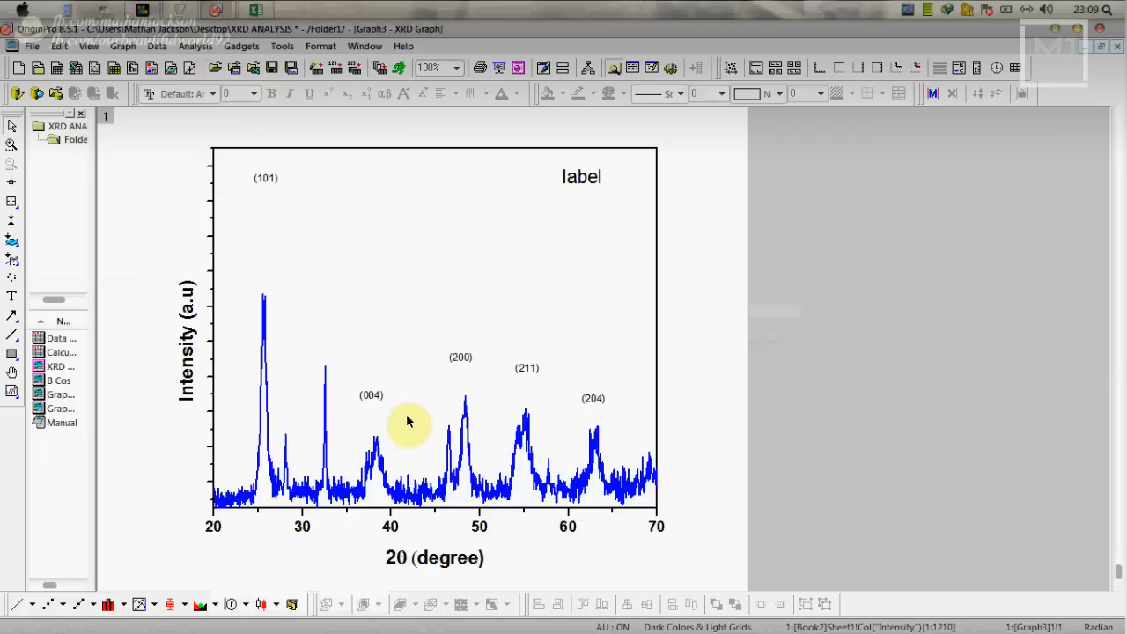
mouse_move(260, 338)
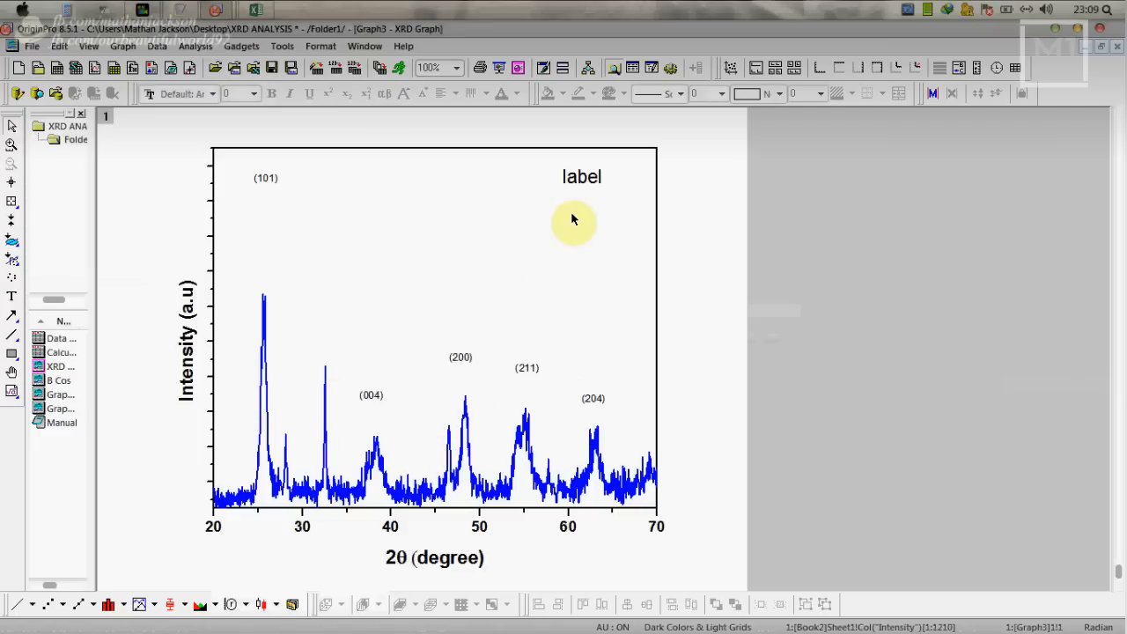
Step: Select the placeholder 'label' text on the XRD Graph for editing
left_click(581, 176)
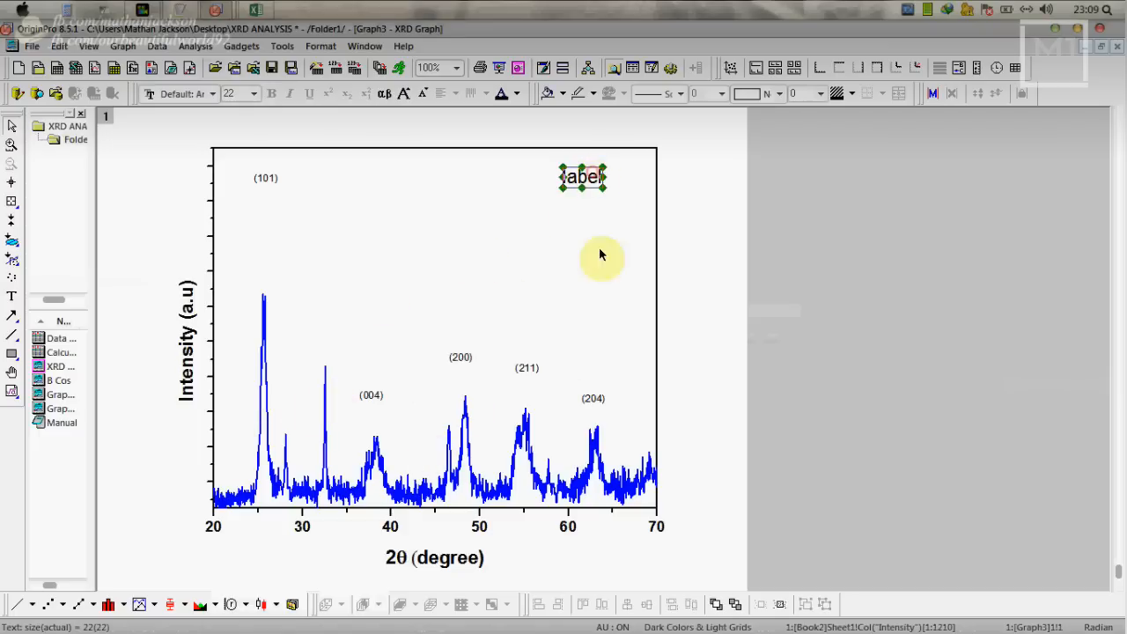
mouse_move(641, 529)
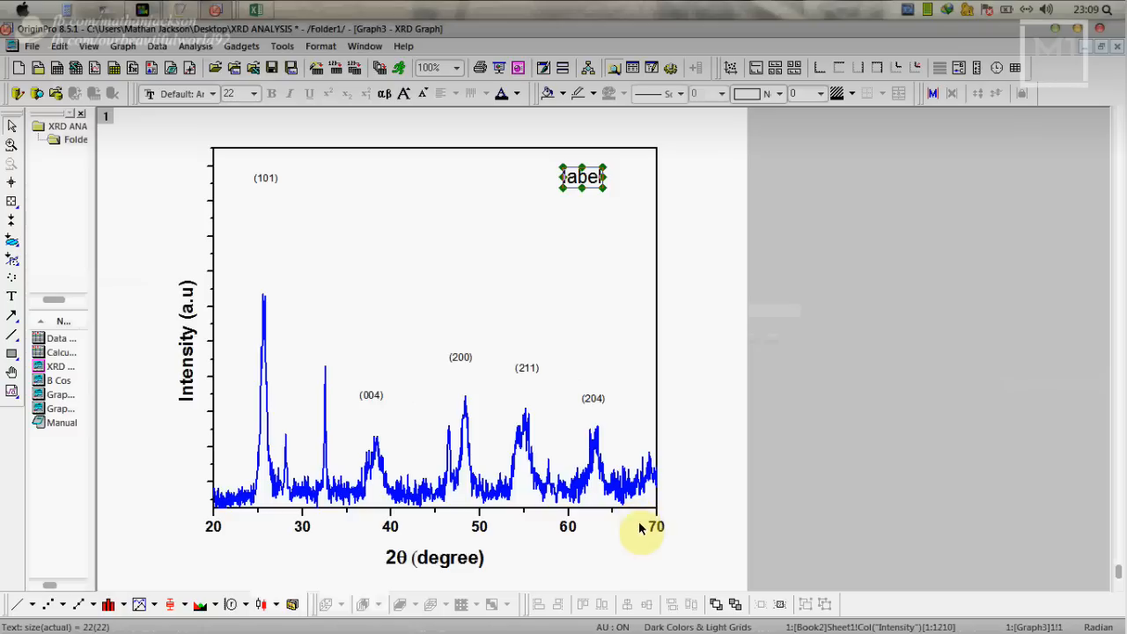
mouse_move(647, 575)
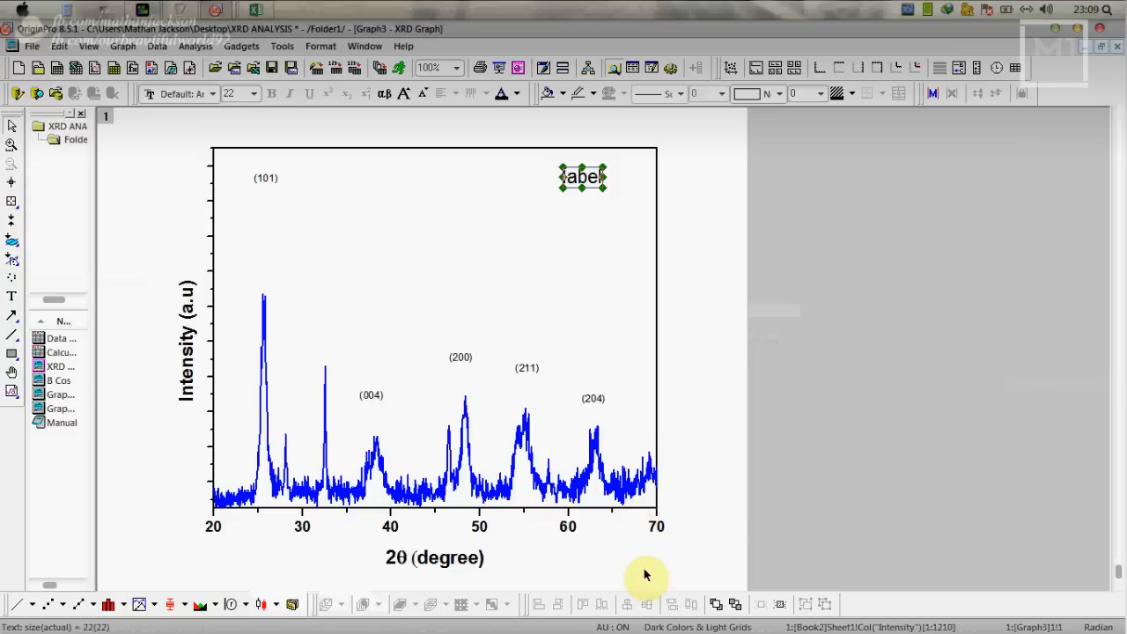
mouse_move(356, 476)
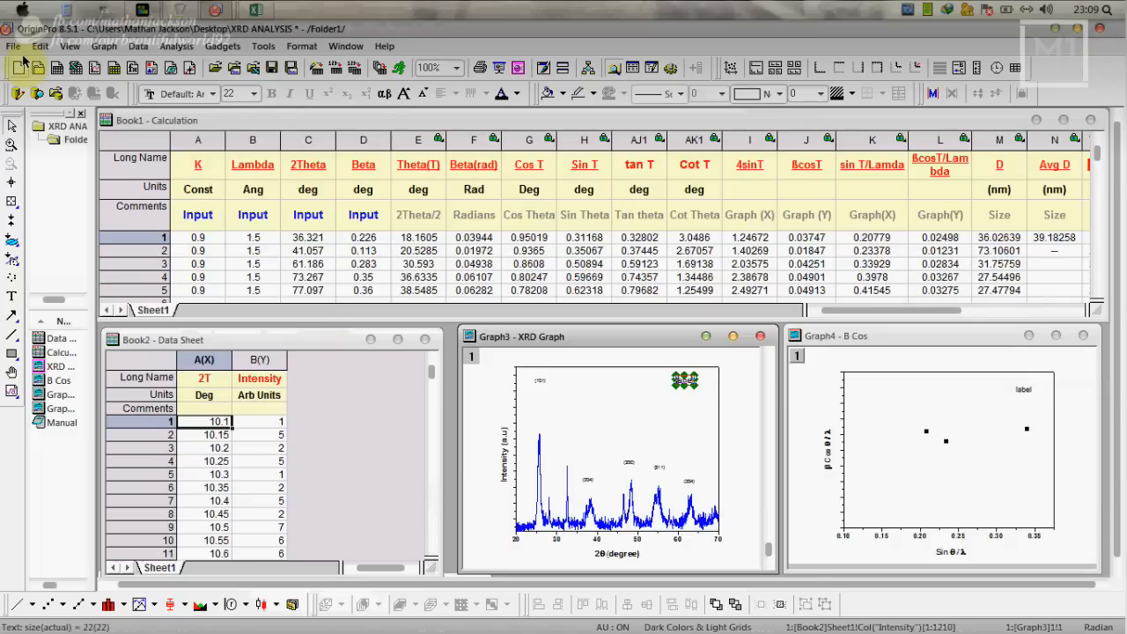
Step: Bring up the File menu to save the project
left_click(14, 46)
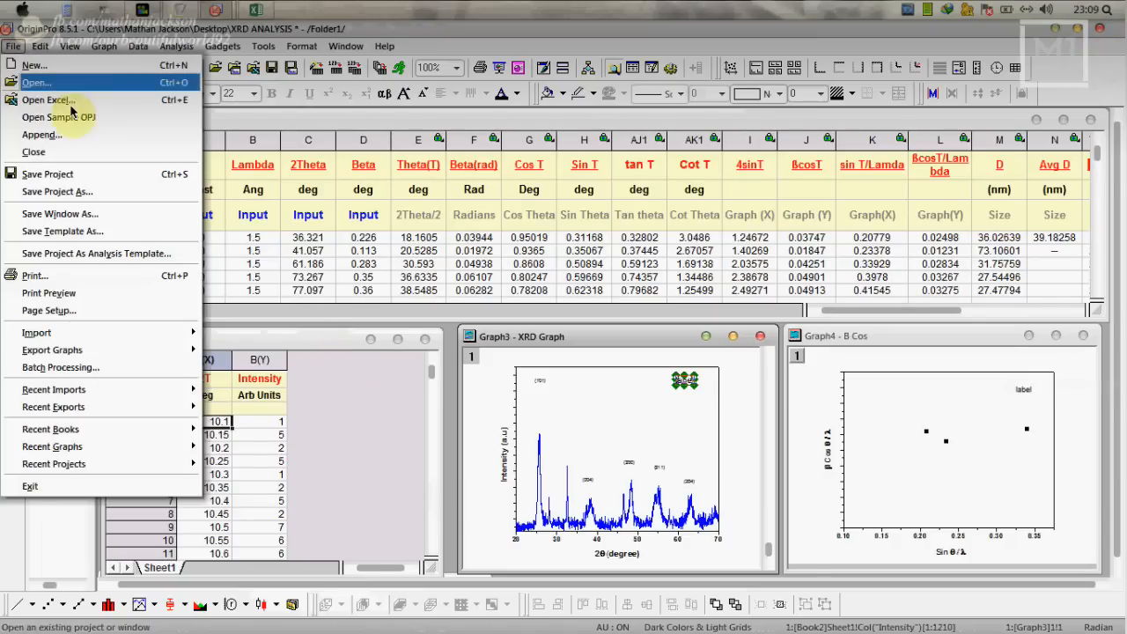
mouse_move(56, 190)
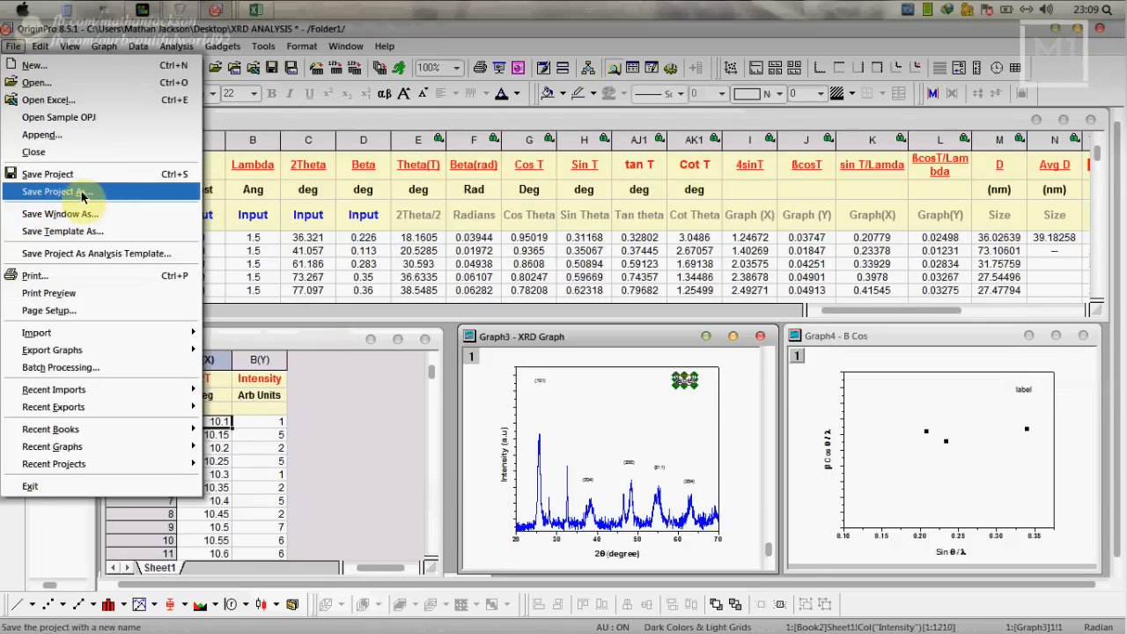
mouse_move(49, 174)
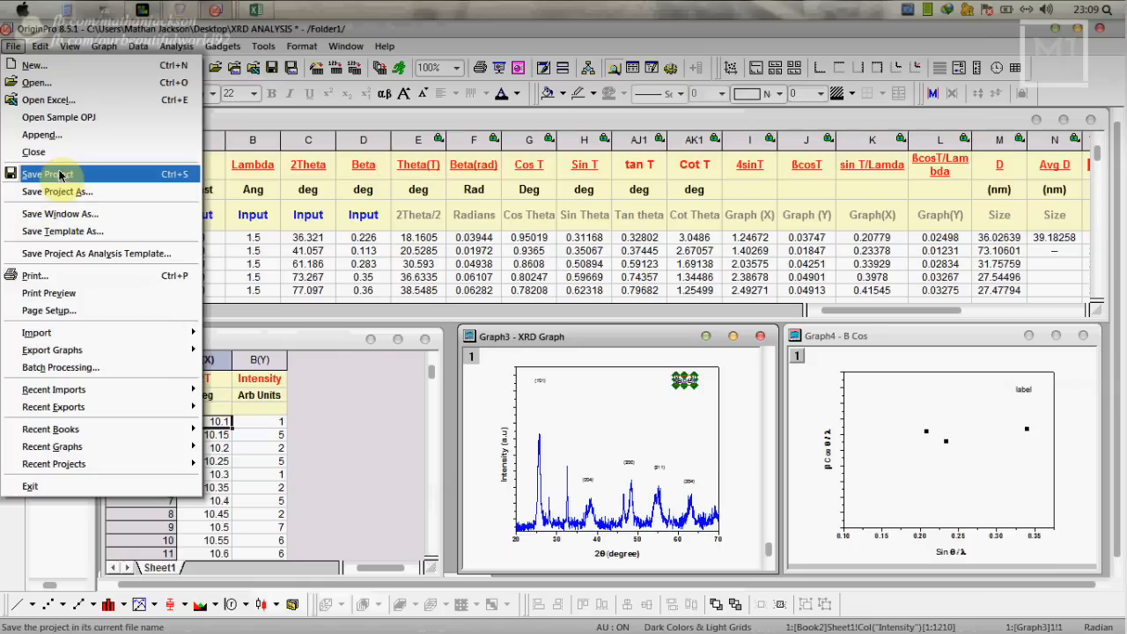